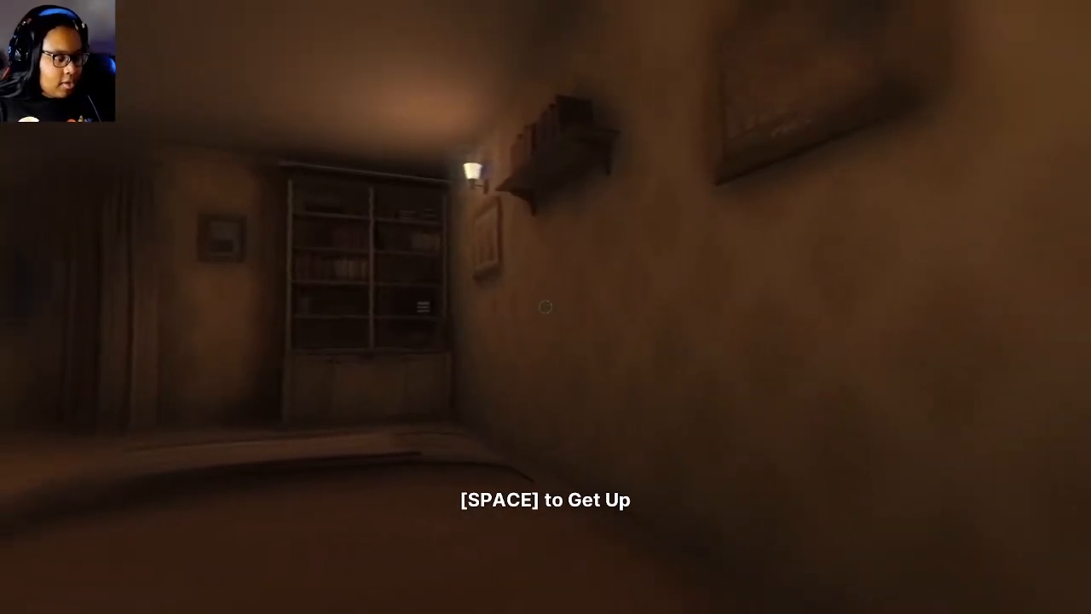
- Get out of bed and walk to the window overlooking the dusky street
key("space")
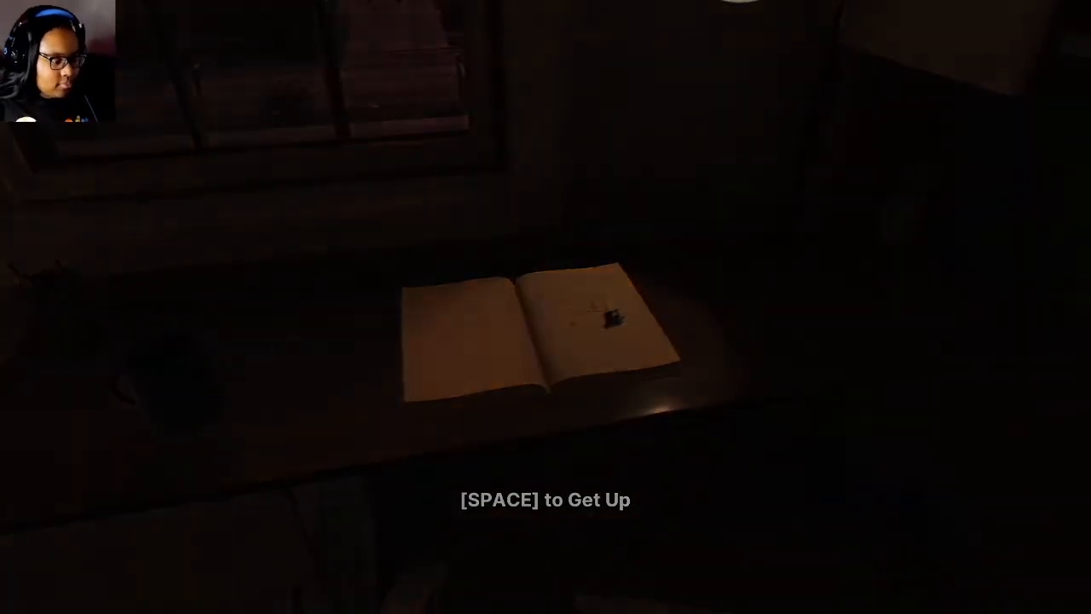
key("space")
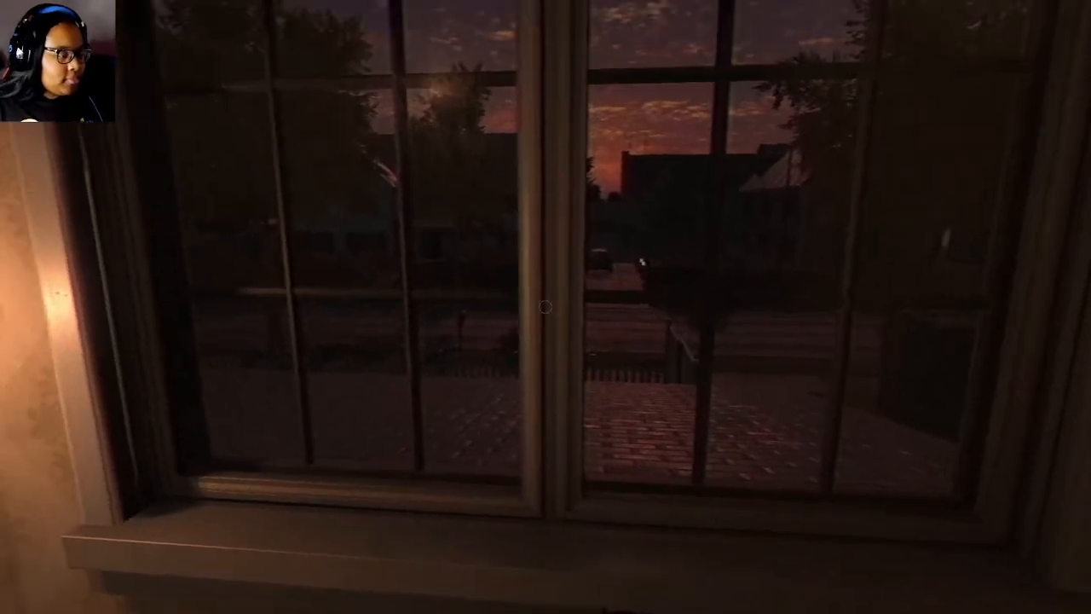
mouse_move(546, 307)
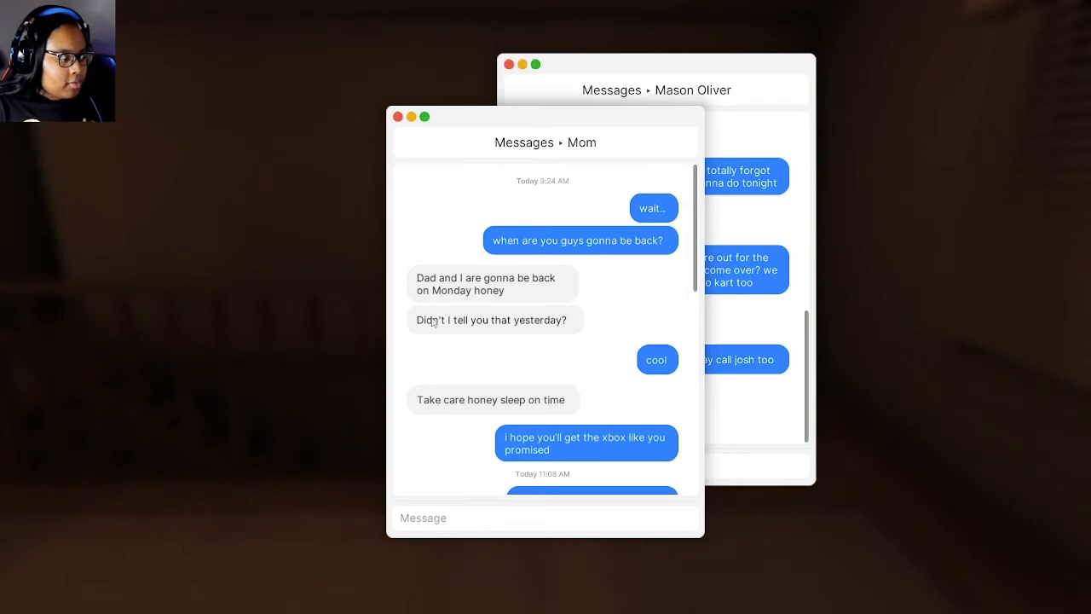
scroll("down", 3)
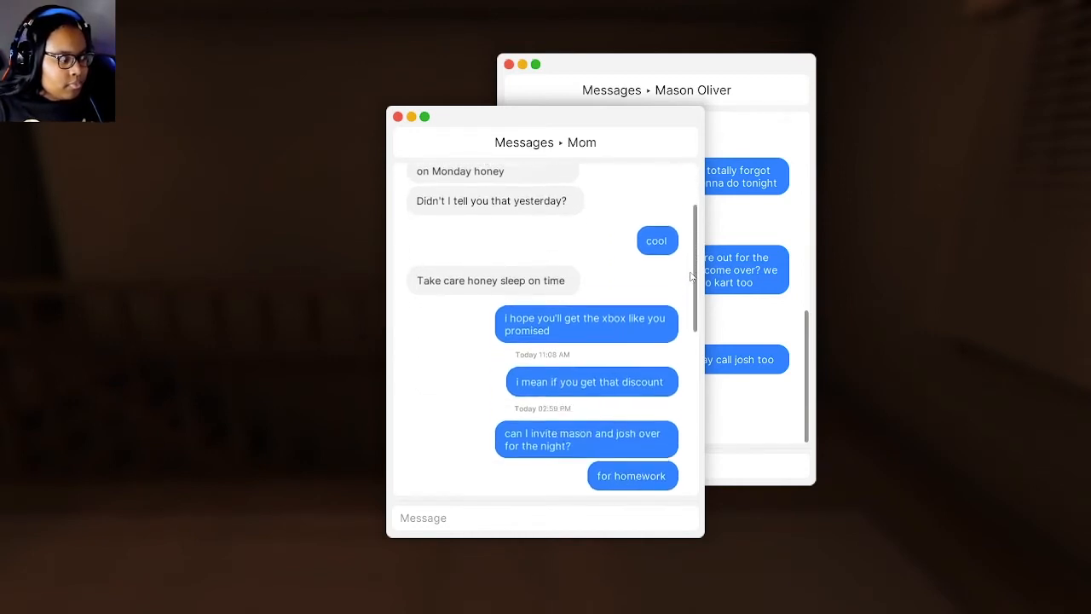
scroll("down", 3)
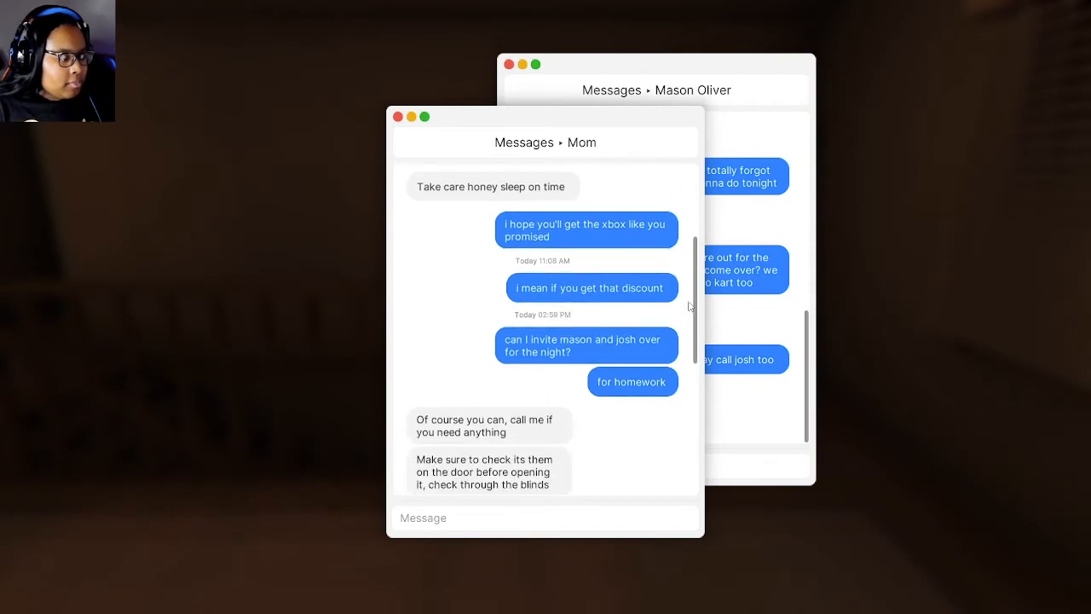
mouse_move(568, 248)
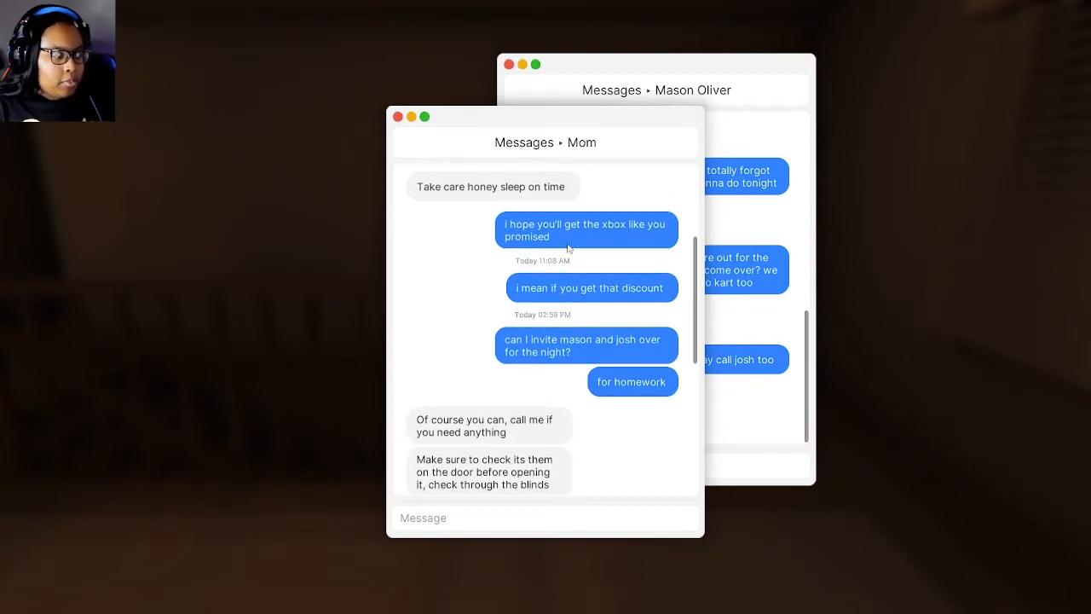
mouse_move(524, 346)
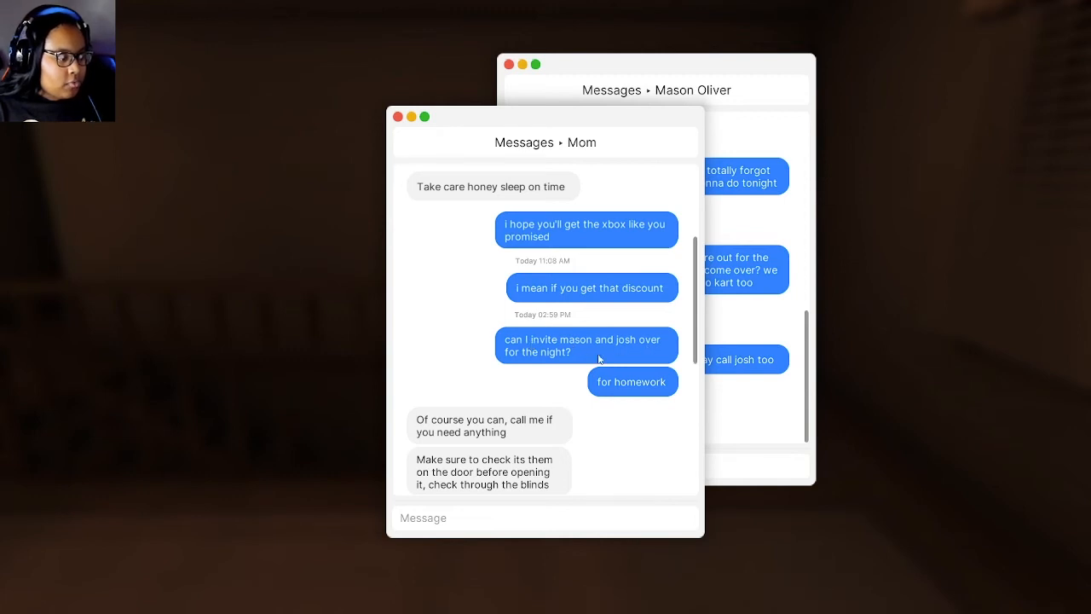
scroll("down", 3)
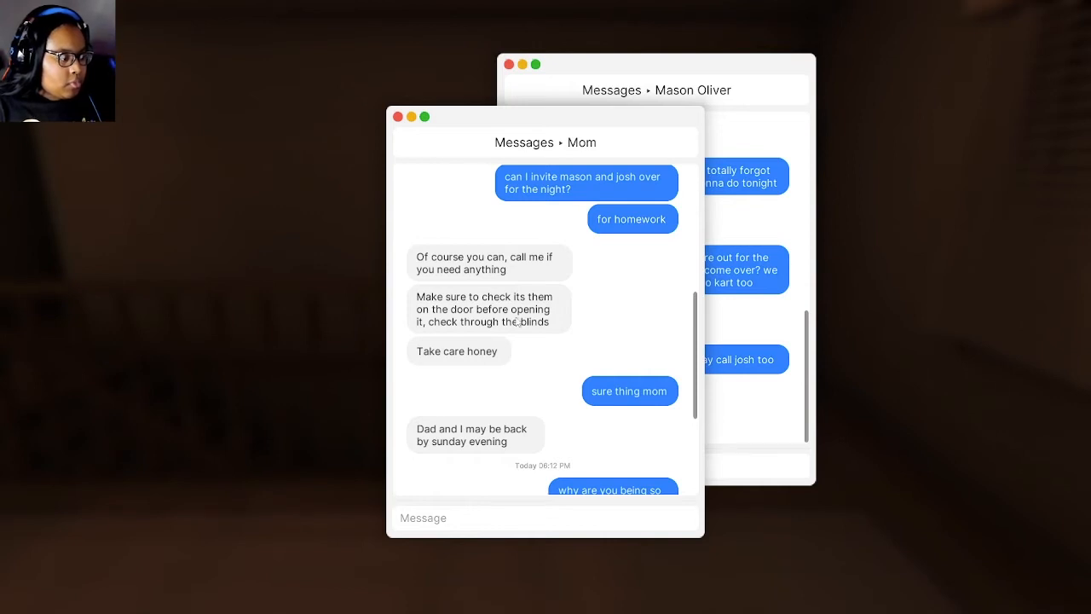
mouse_move(697, 354)
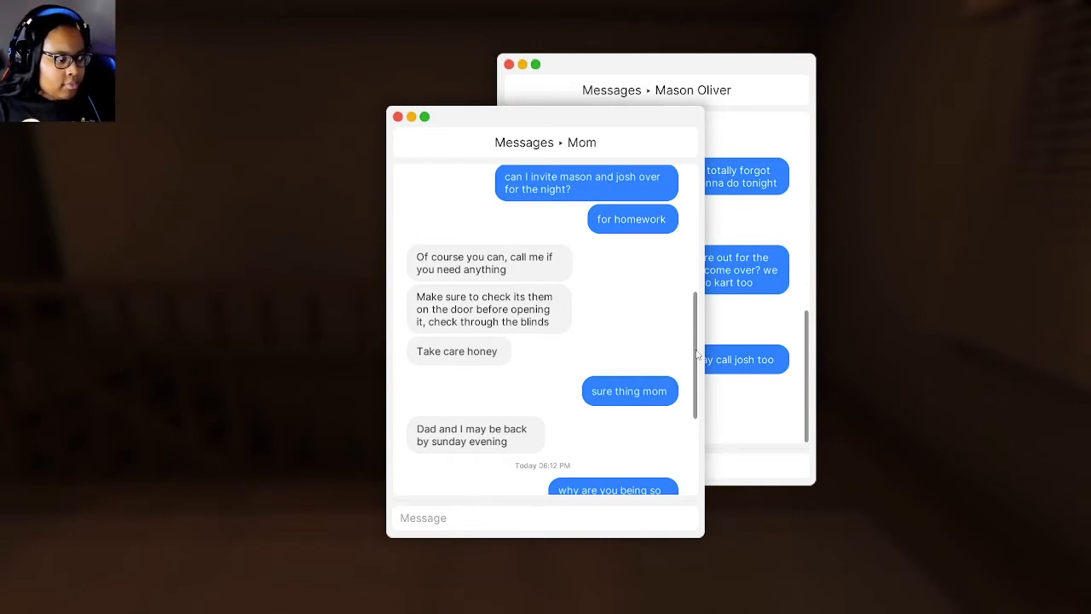
scroll("down", 3)
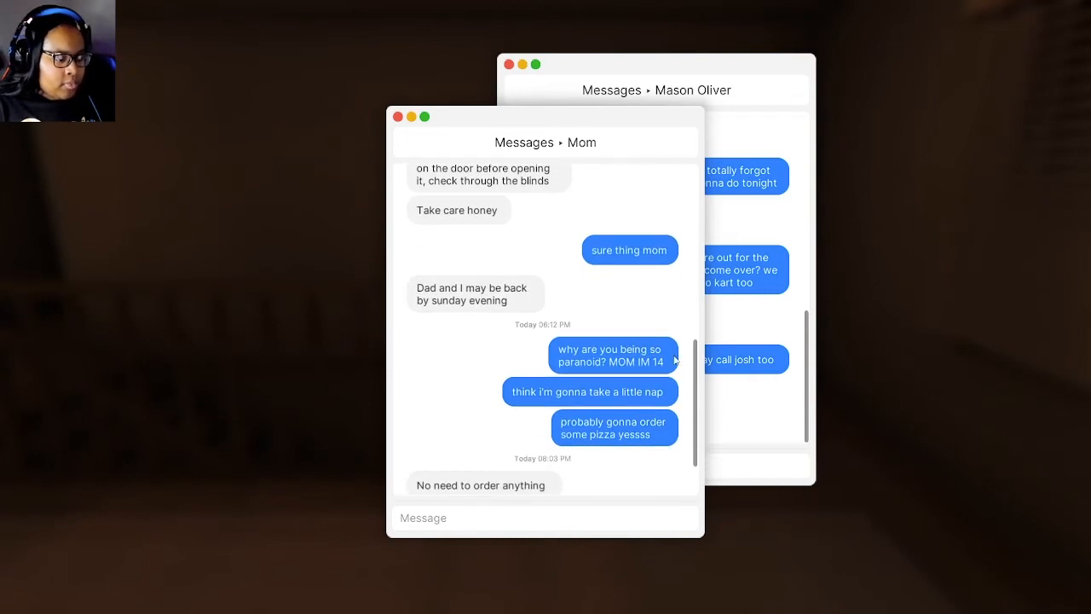
scroll("down", 3)
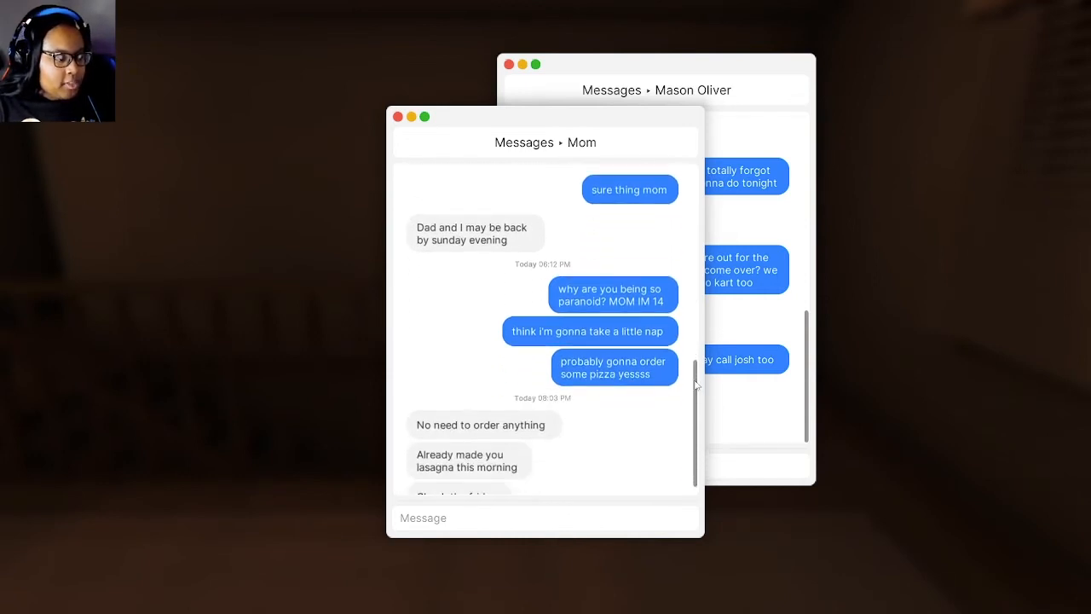
scroll("down", 3)
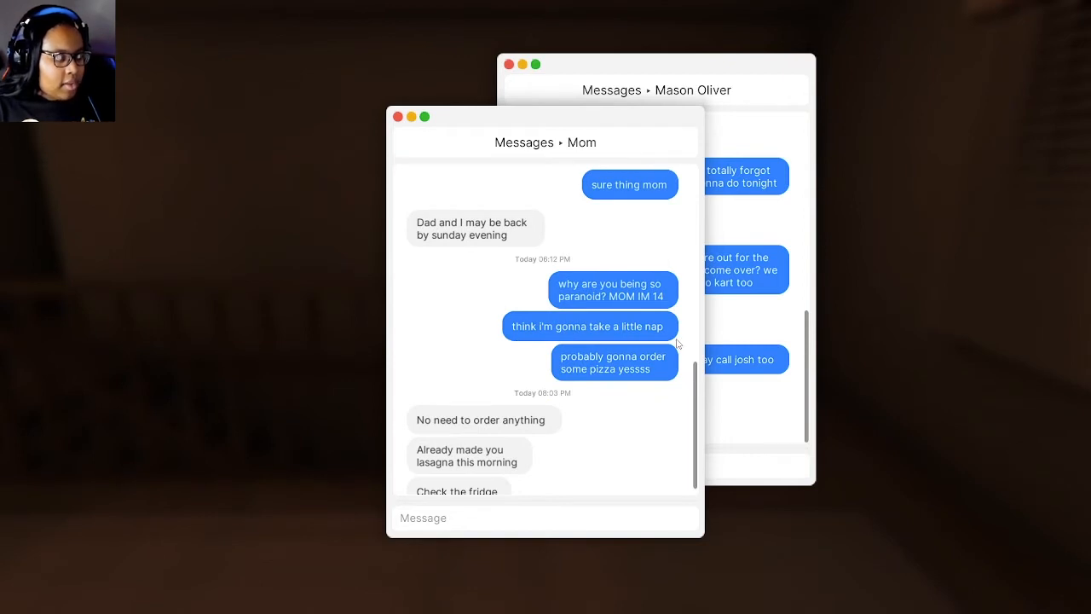
mouse_move(534, 397)
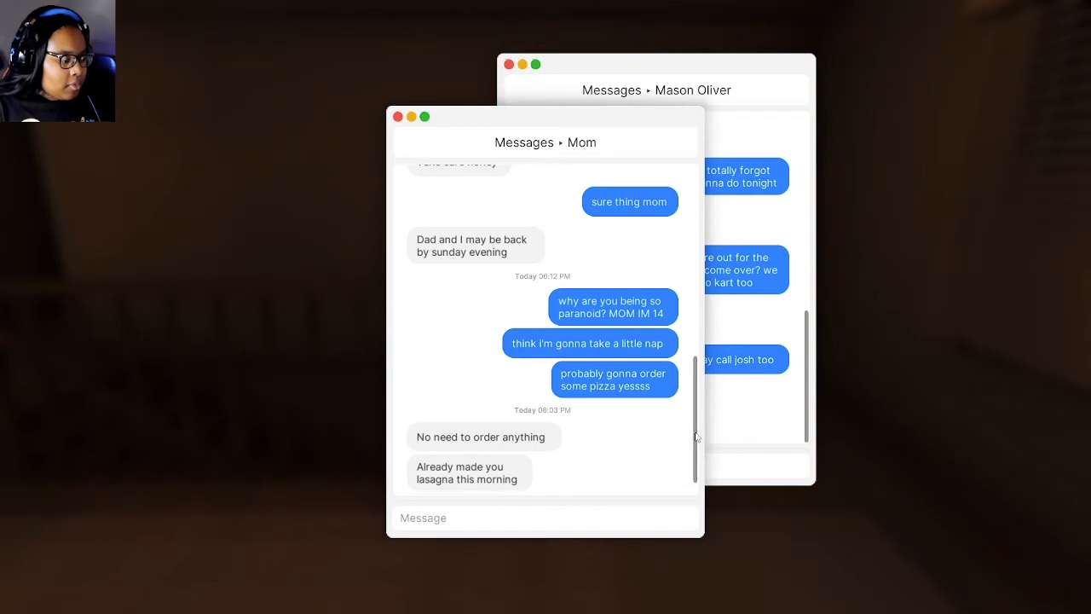
scroll("down", 3)
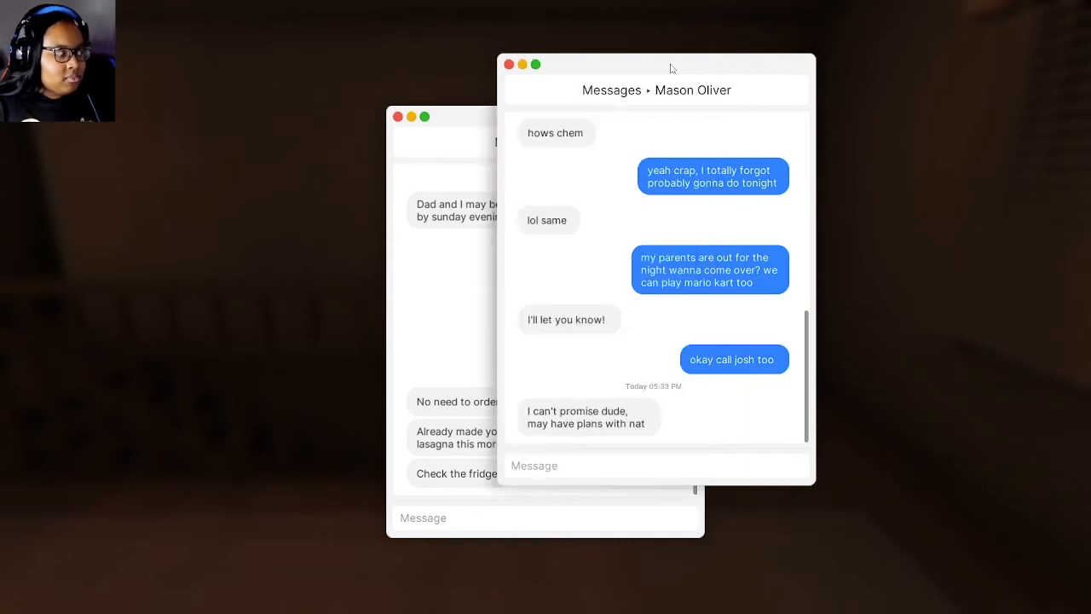
mouse_move(699, 104)
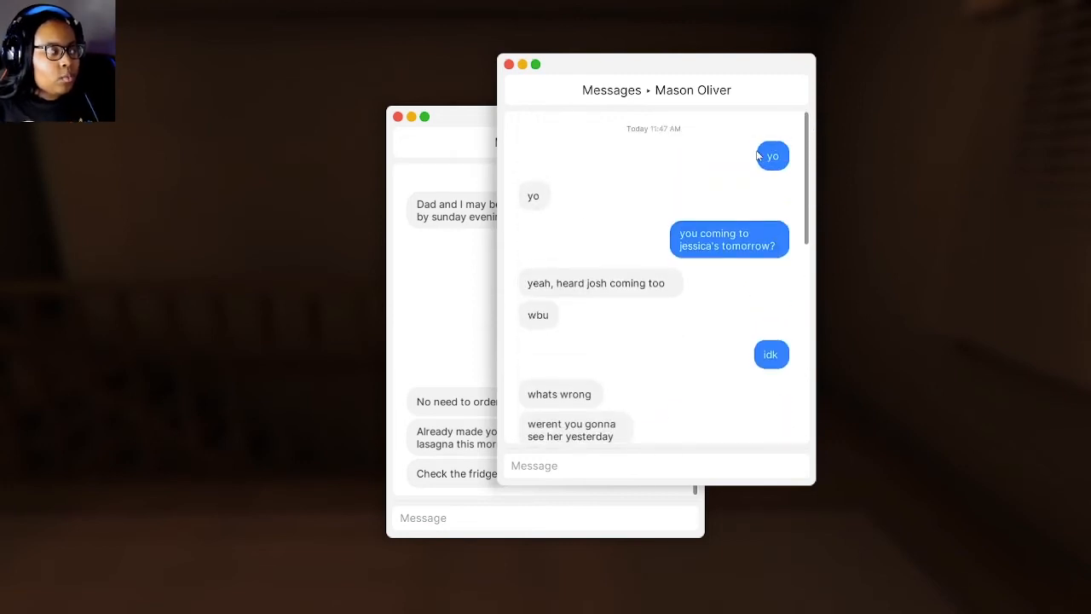
mouse_move(750, 256)
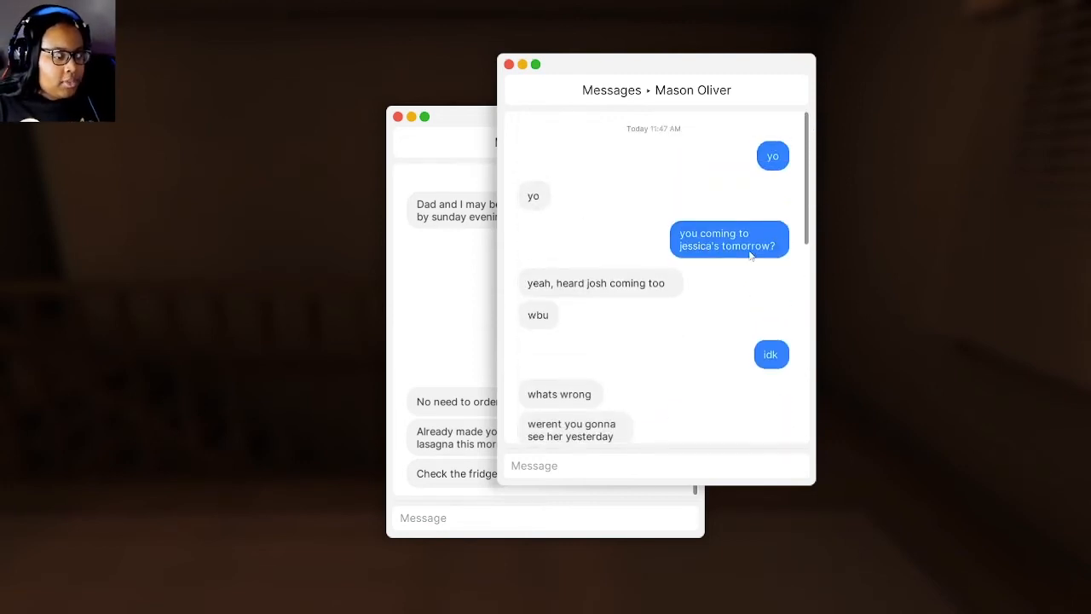
mouse_move(661, 298)
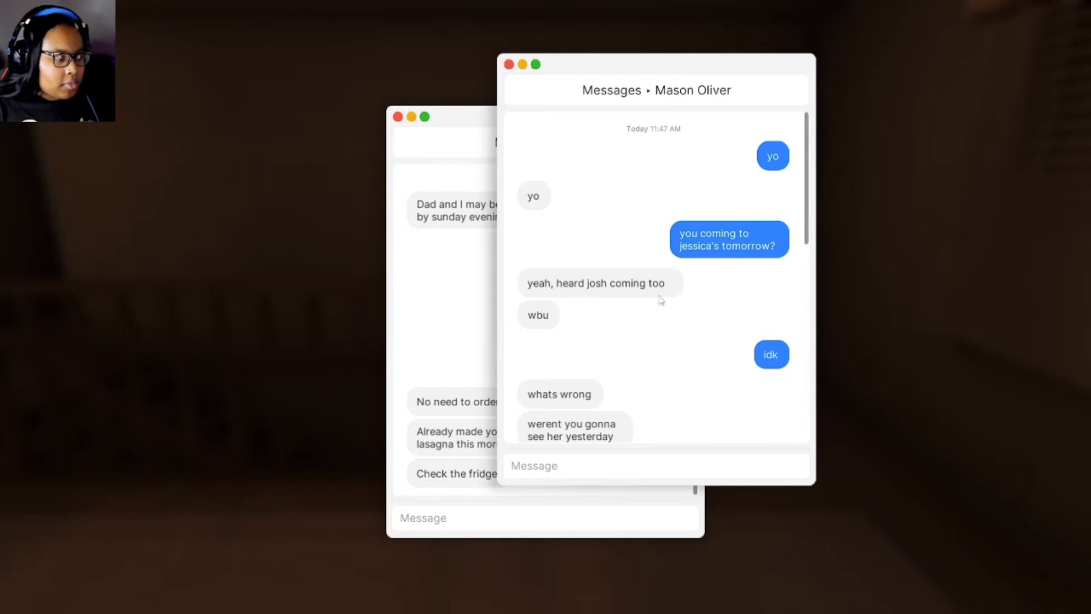
scroll("down", 3)
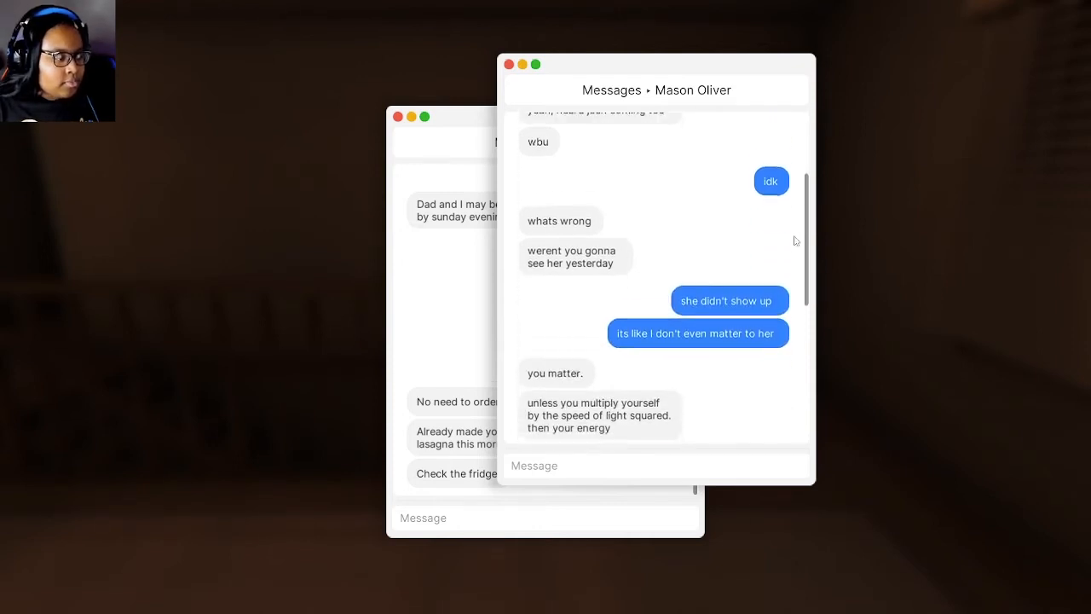
scroll("down", 3)
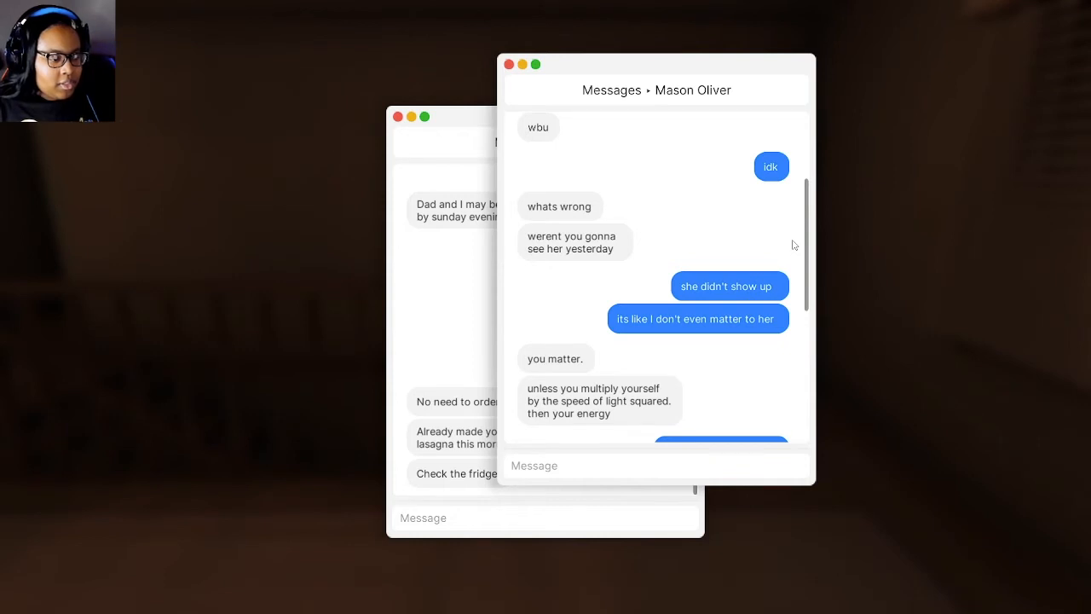
scroll("down", 3)
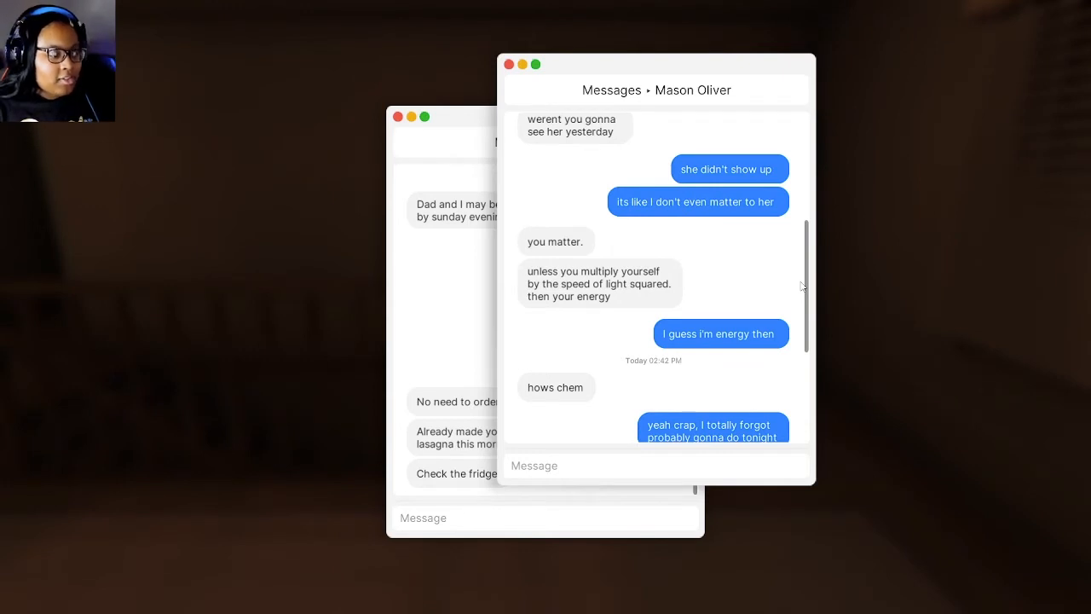
scroll("down", 3)
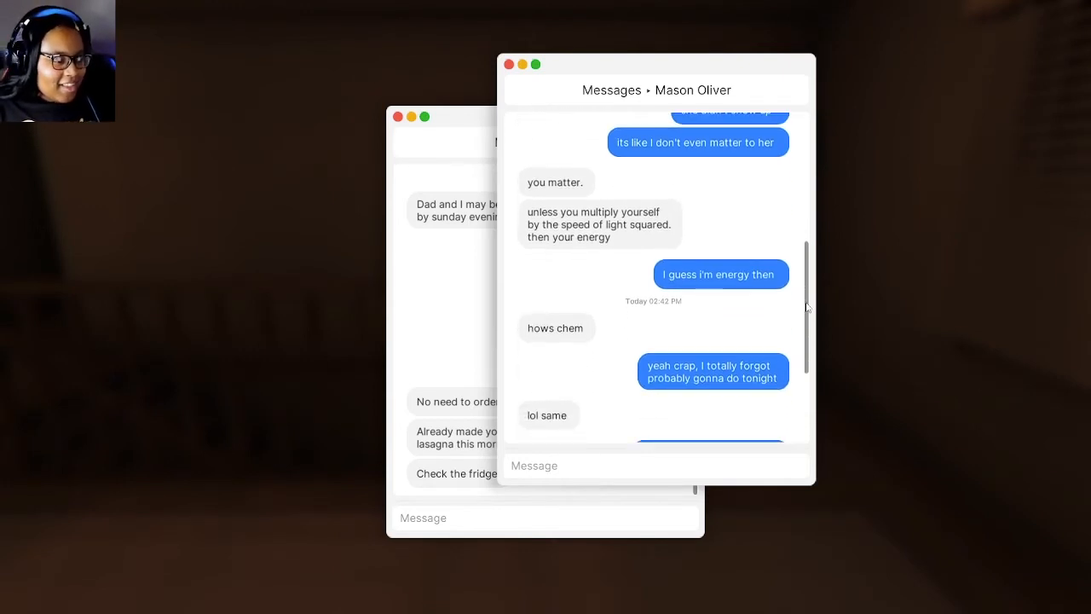
scroll("down", 3)
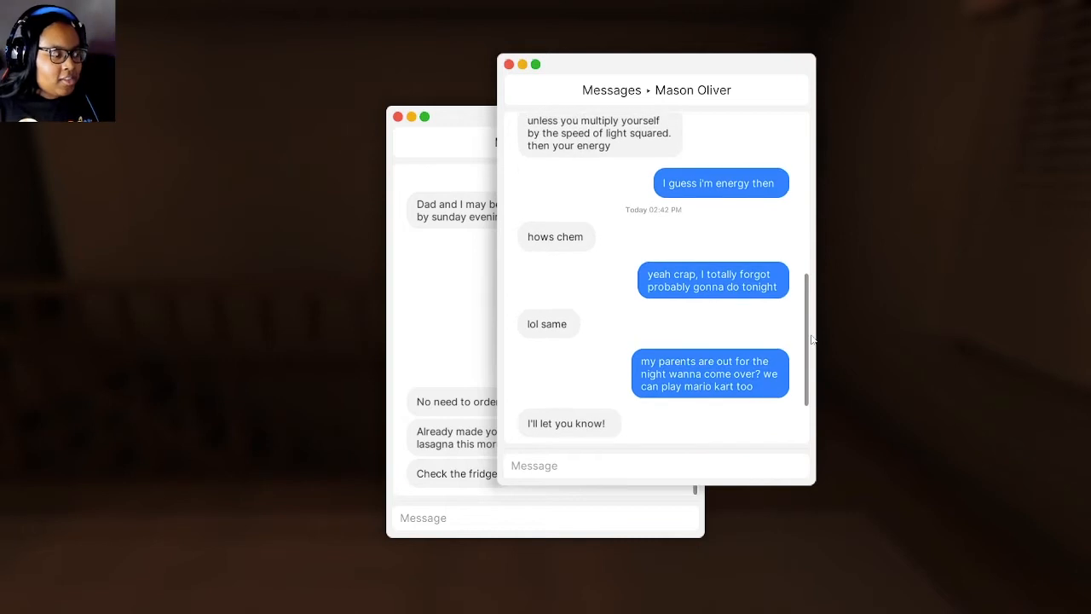
scroll("down", 3)
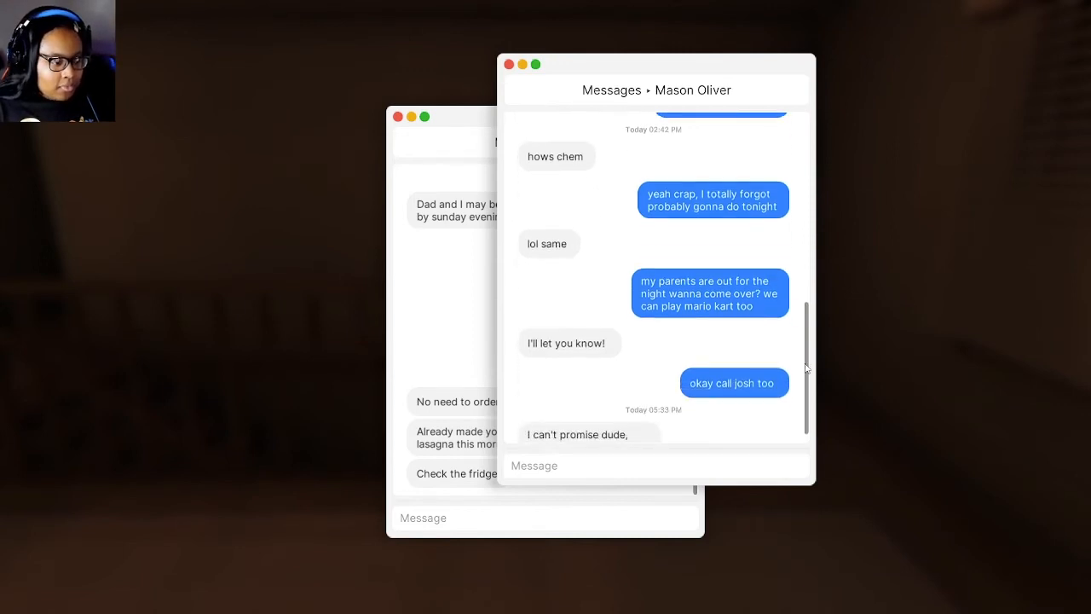
scroll("down", 3)
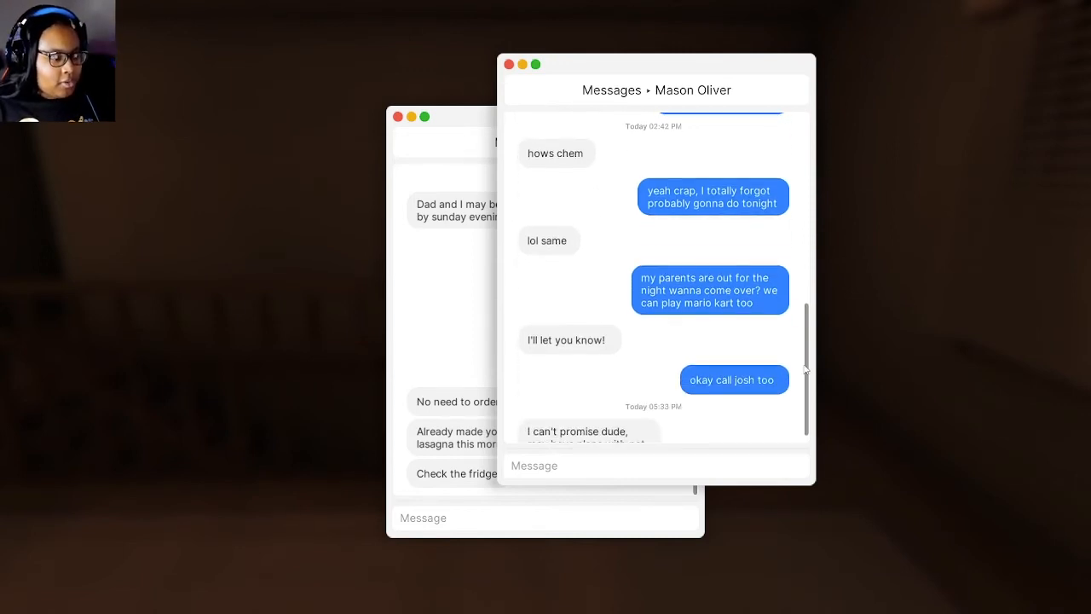
scroll("down", 3)
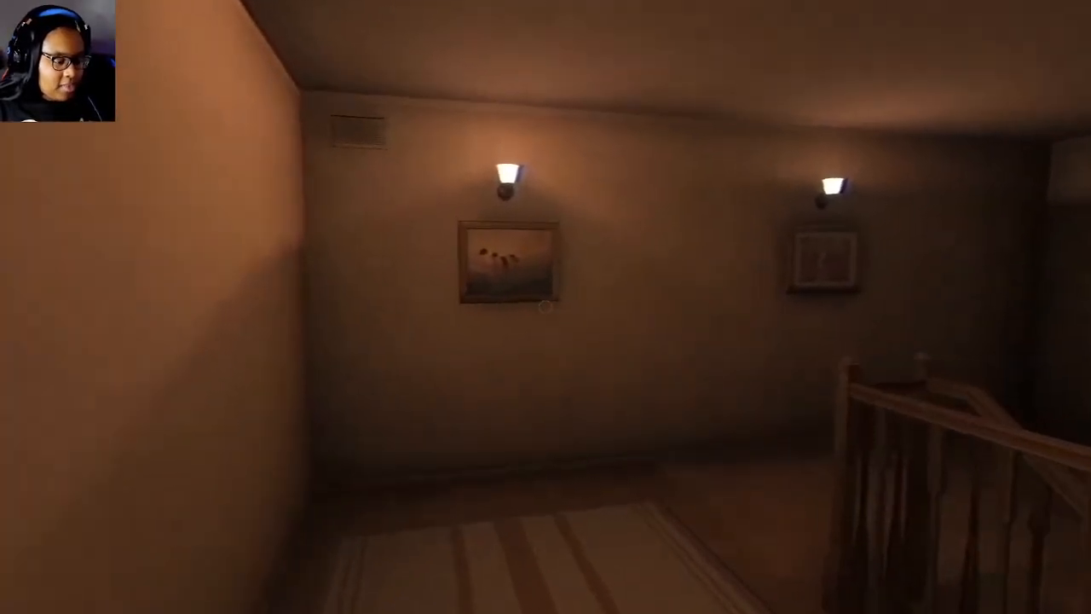
mouse_move(545, 307)
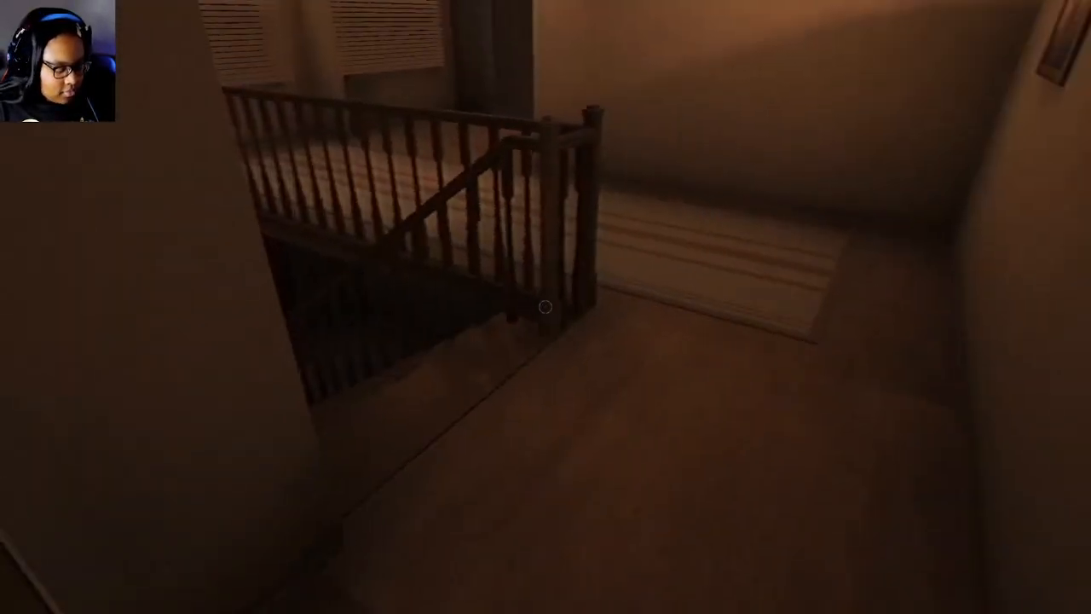
mouse_move(545, 307)
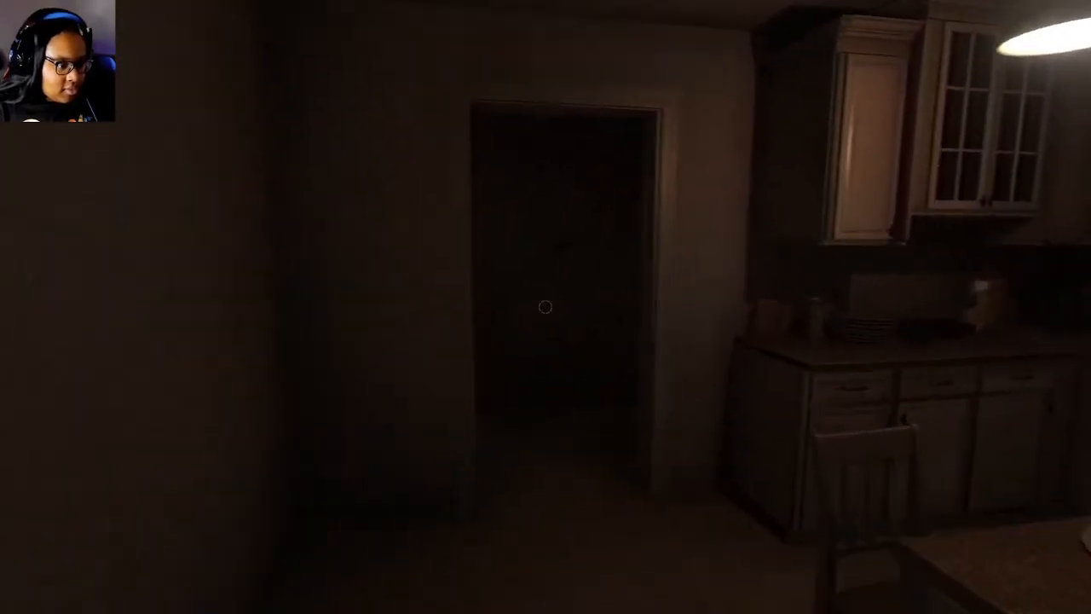
mouse_move(545, 307)
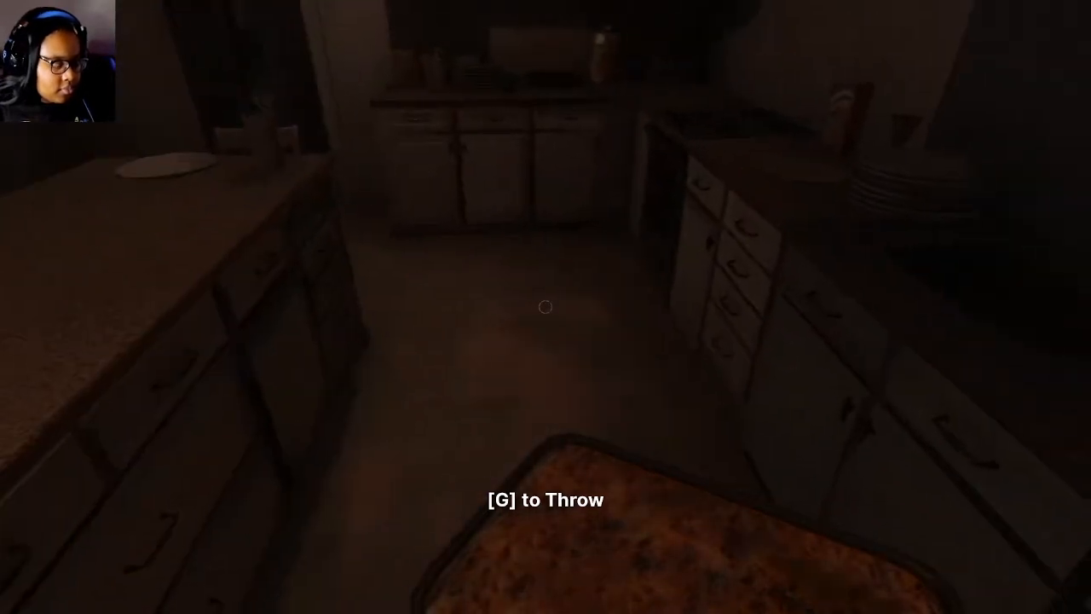
- Take the baked dish tray and move to the counter by the sink and fridge
key("g")
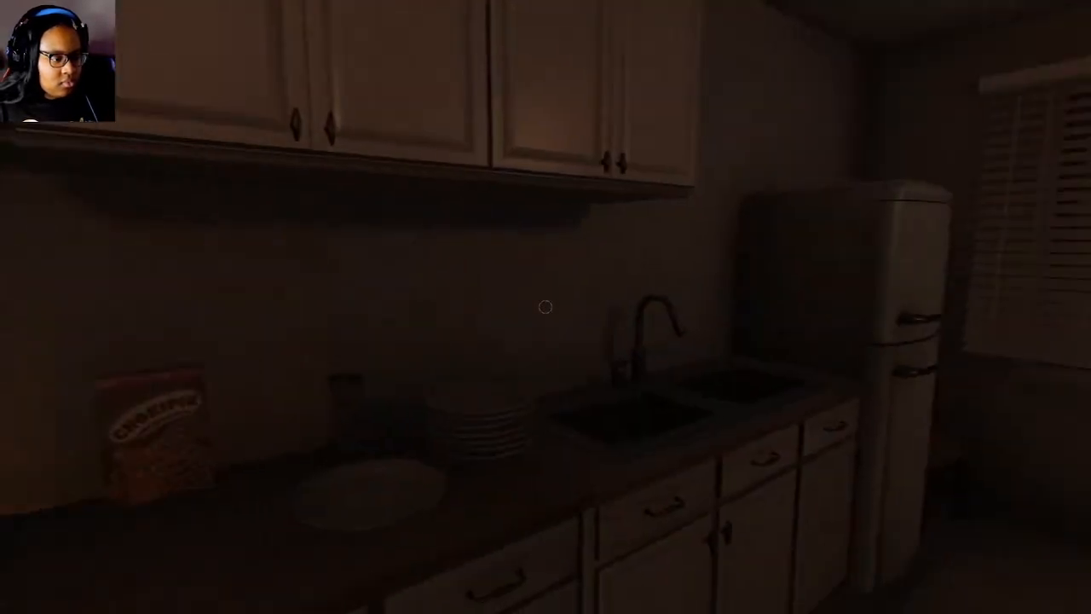
mouse_move(545, 307)
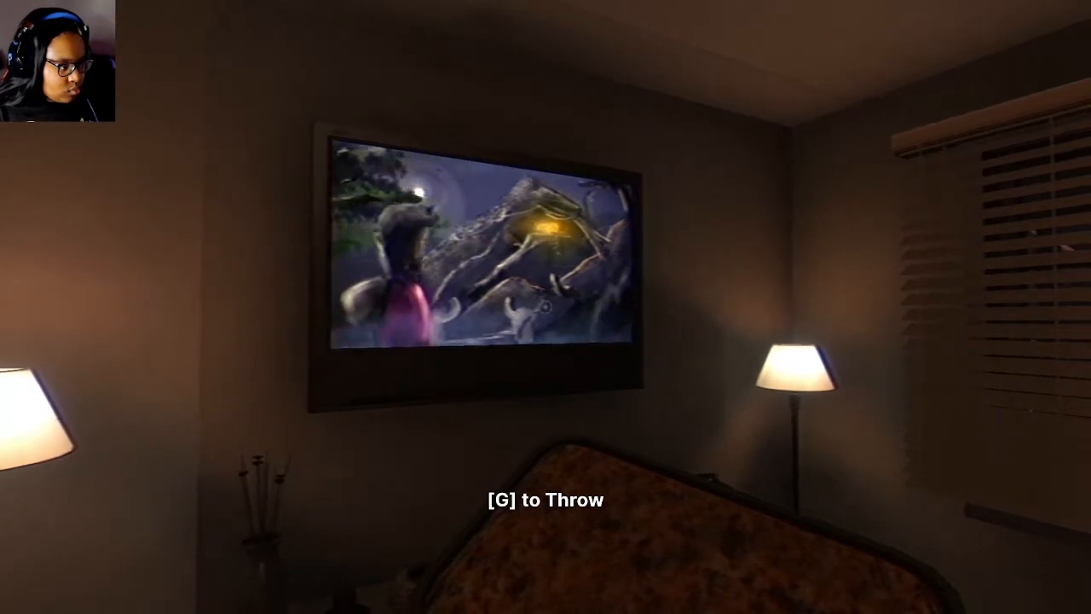
mouse_move(545, 307)
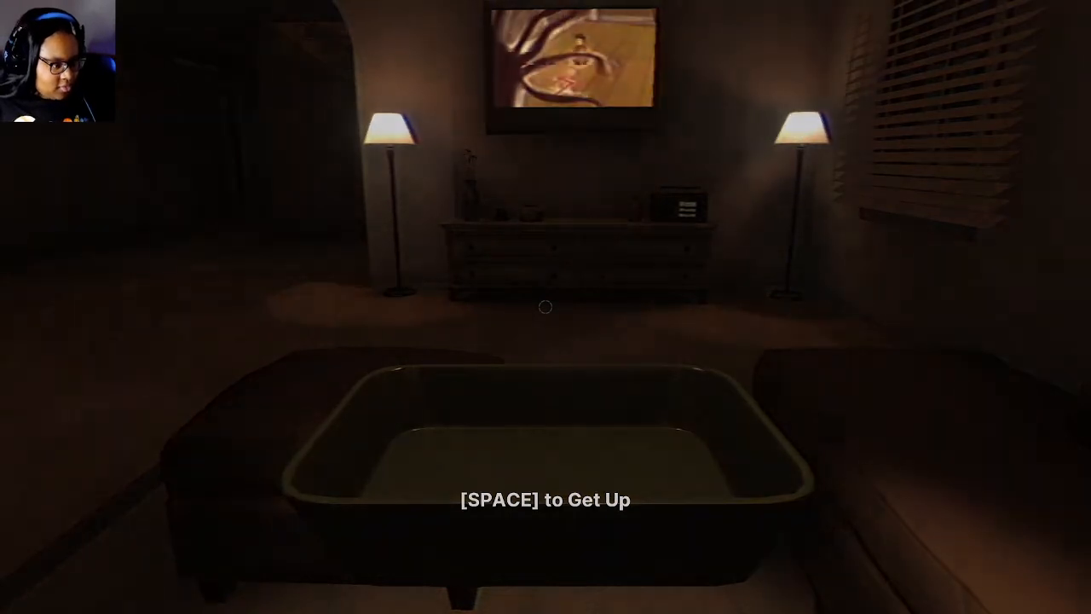
key("space")
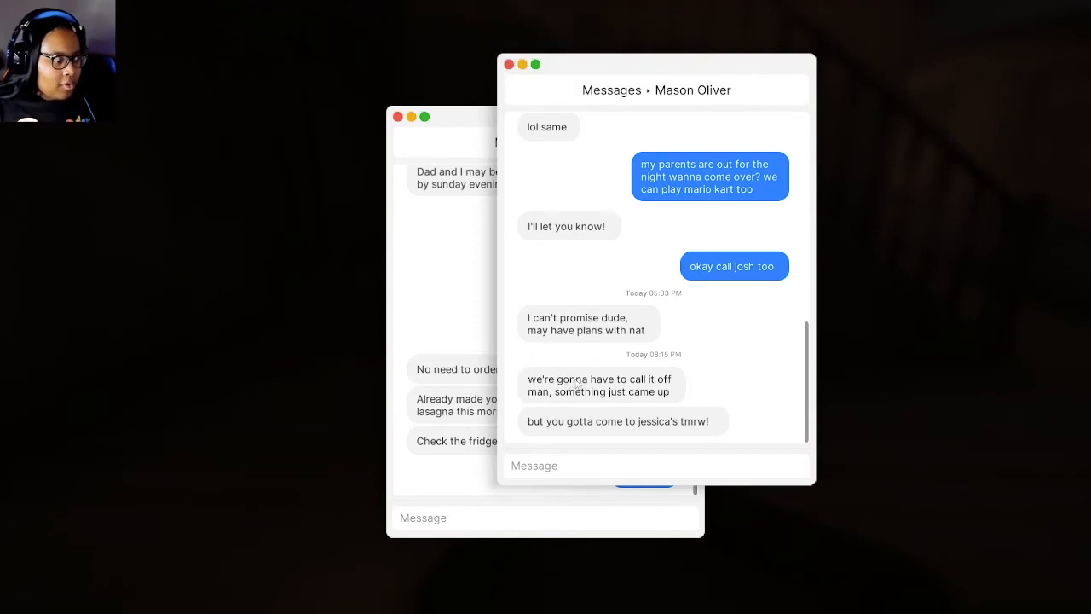
mouse_move(543, 424)
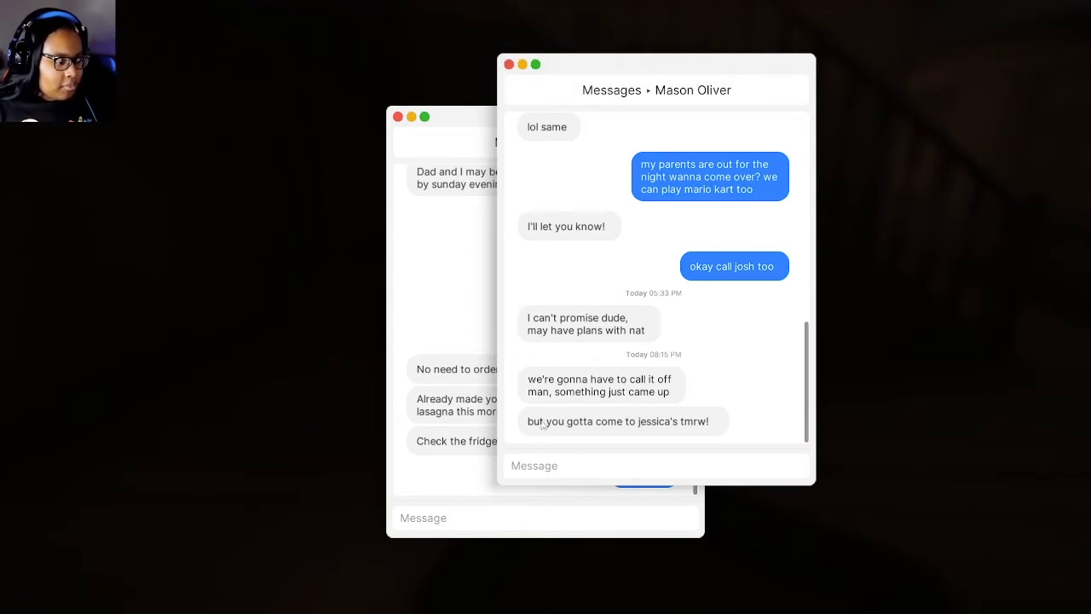
mouse_move(695, 432)
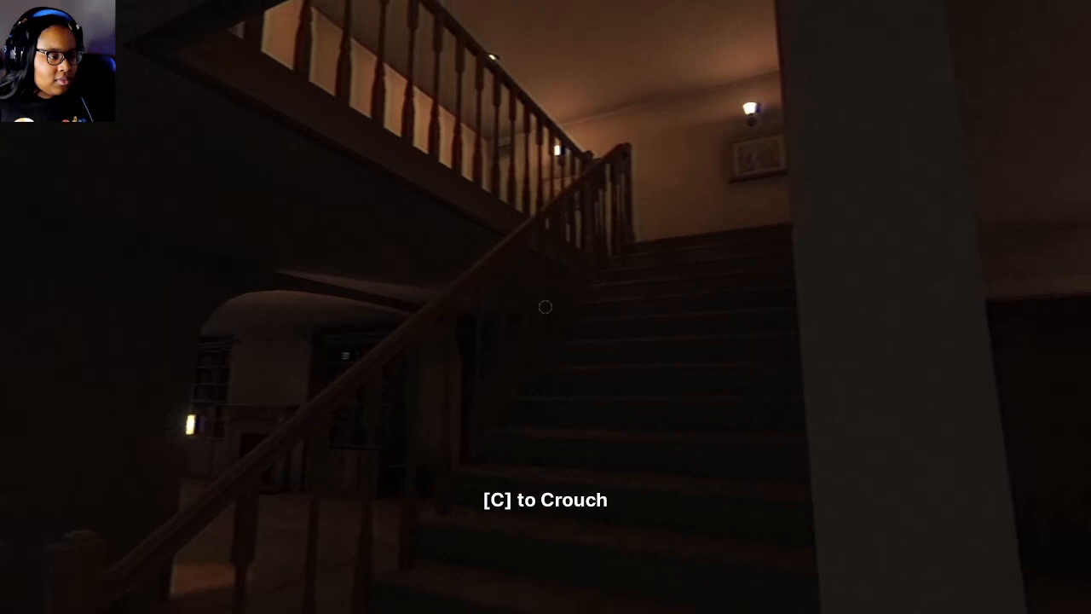
mouse_move(545, 307)
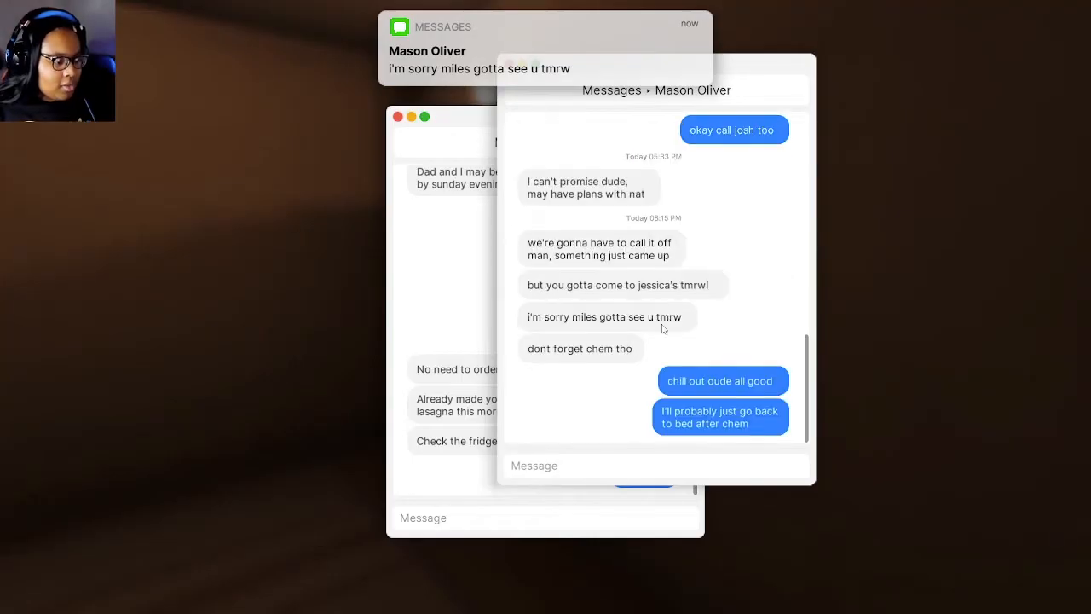
mouse_move(537, 325)
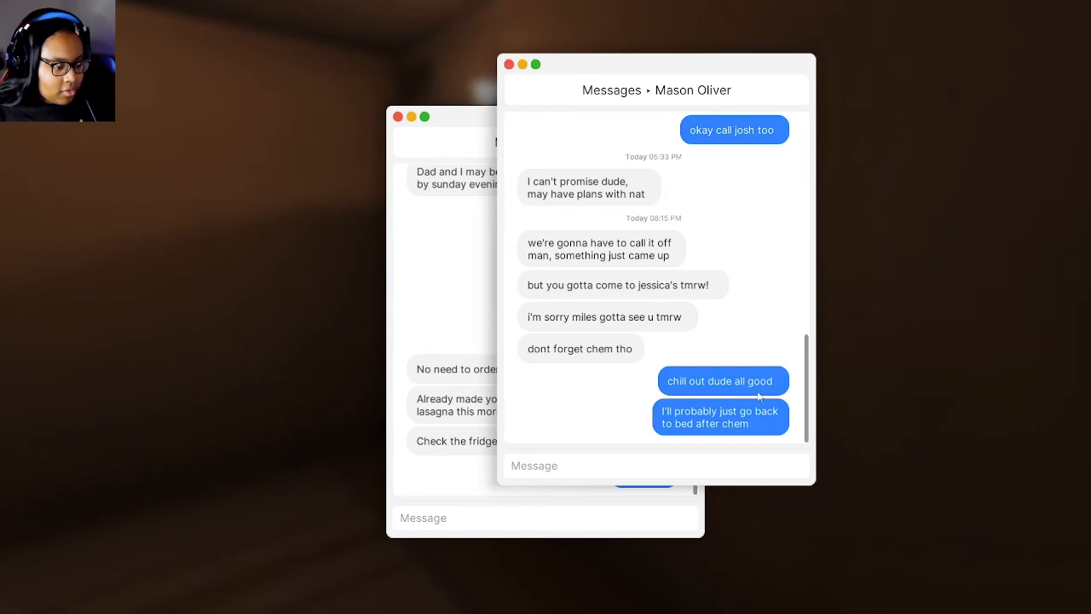
mouse_move(748, 439)
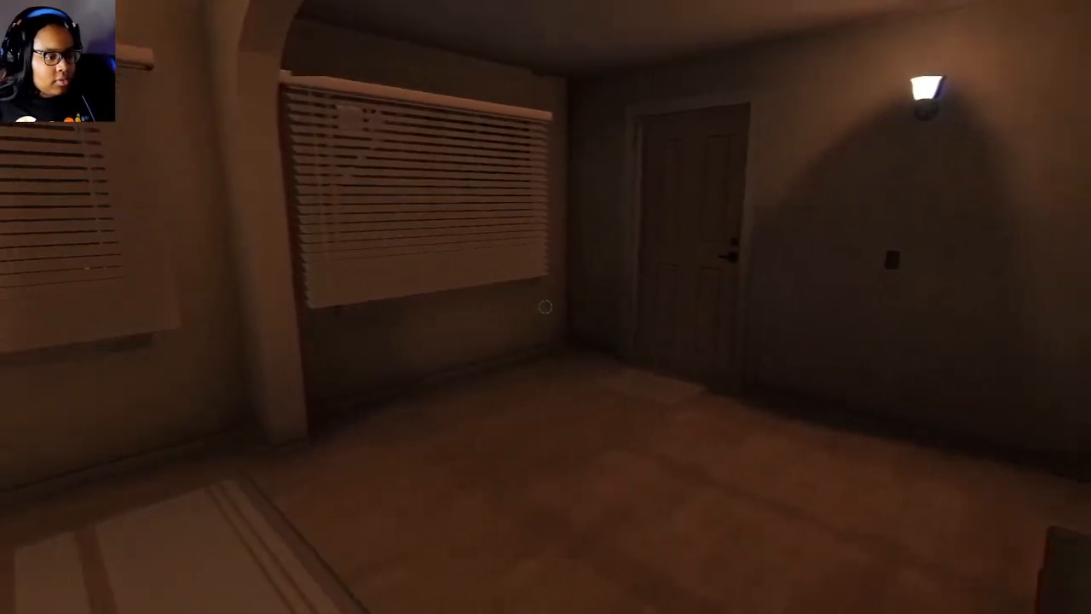
mouse_move(546, 307)
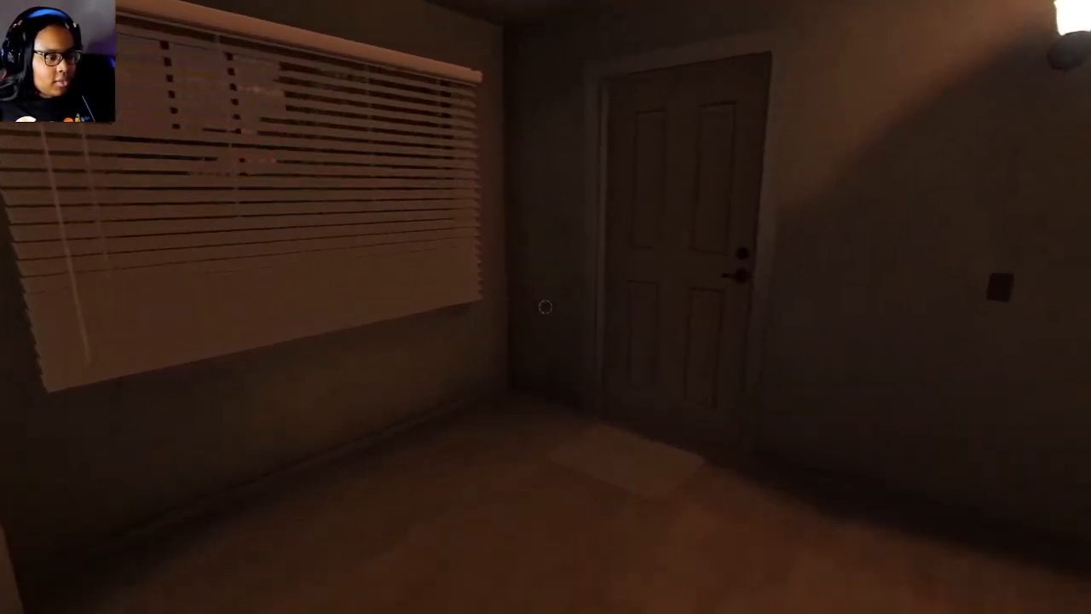
mouse_move(546, 307)
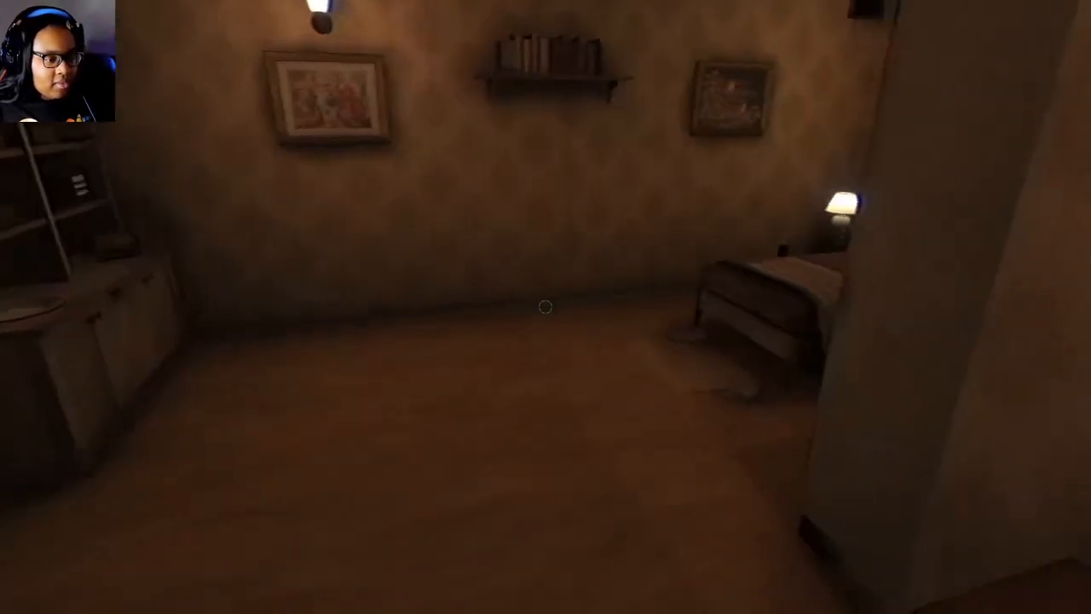
mouse_move(545, 307)
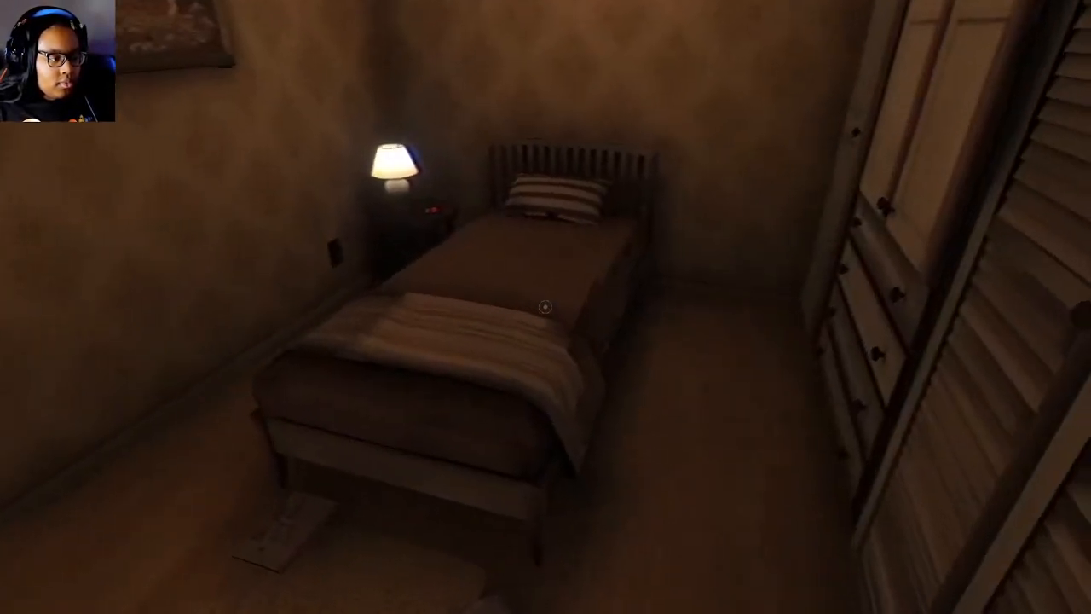
mouse_move(545, 307)
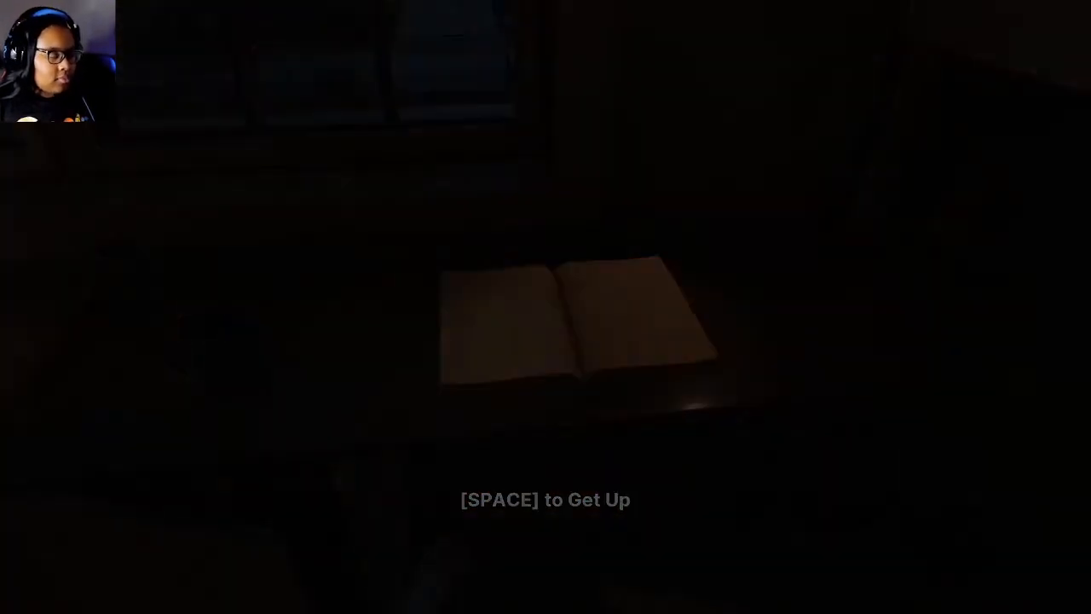
- Stand up from the desk and head through the hallway to the lamp-lit bed
key("space")
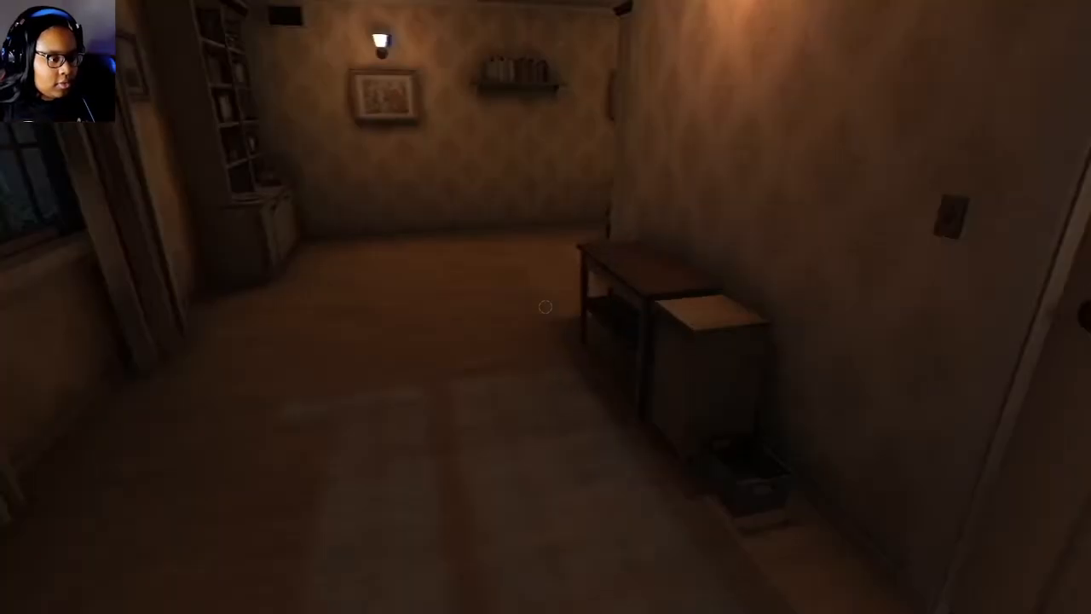
mouse_move(545, 307)
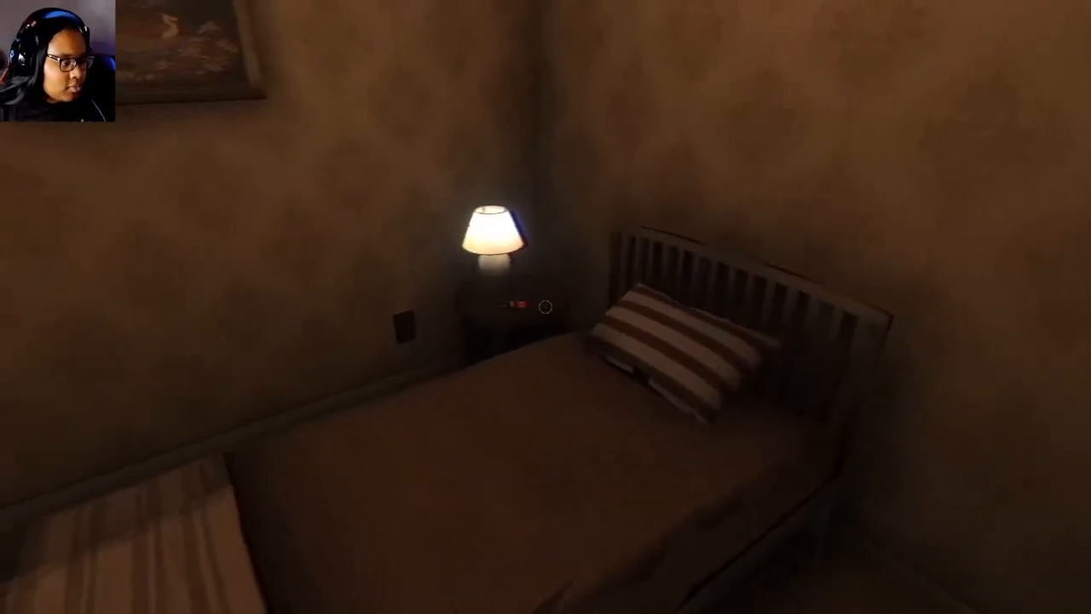
mouse_move(546, 307)
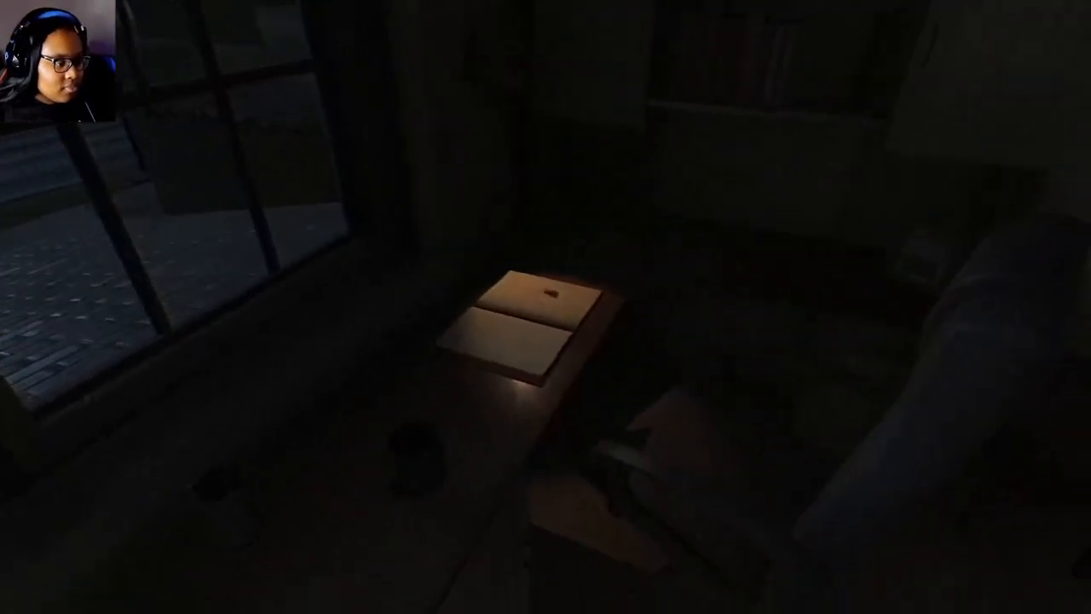
mouse_move(545, 307)
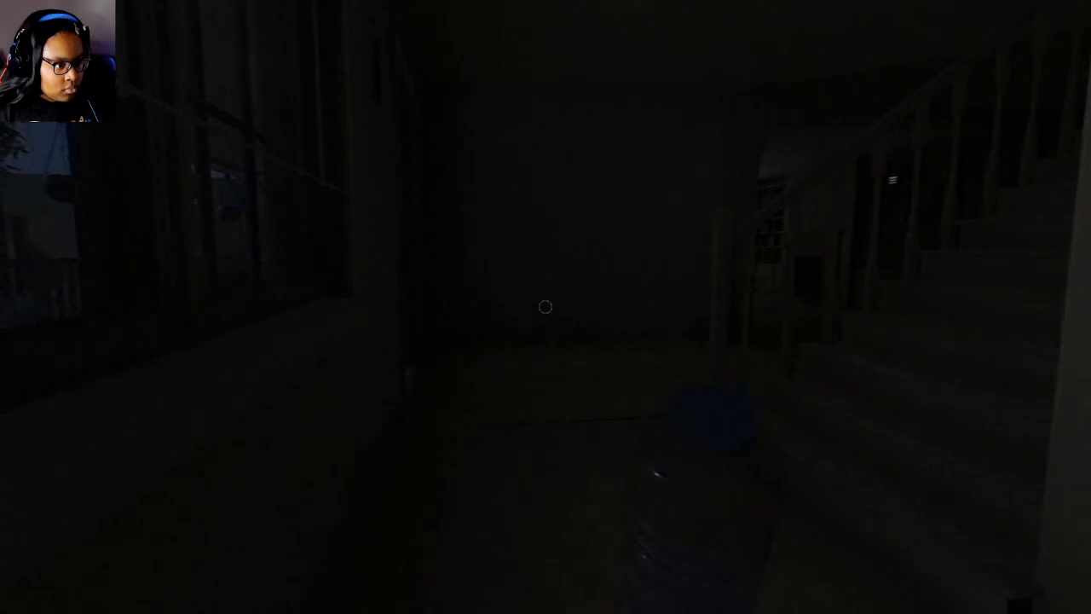
mouse_move(545, 307)
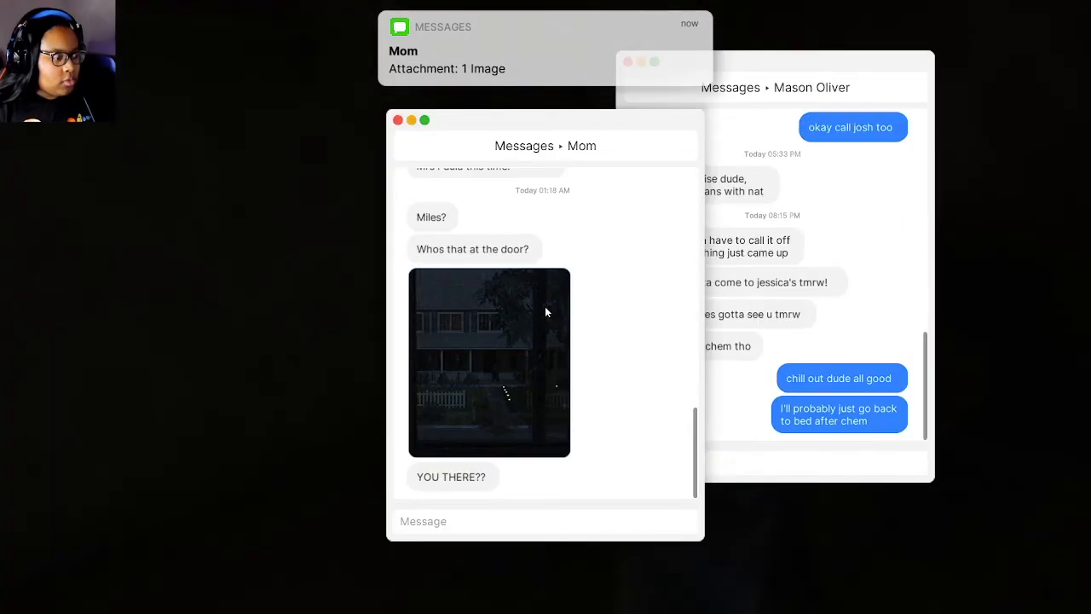
mouse_move(697, 434)
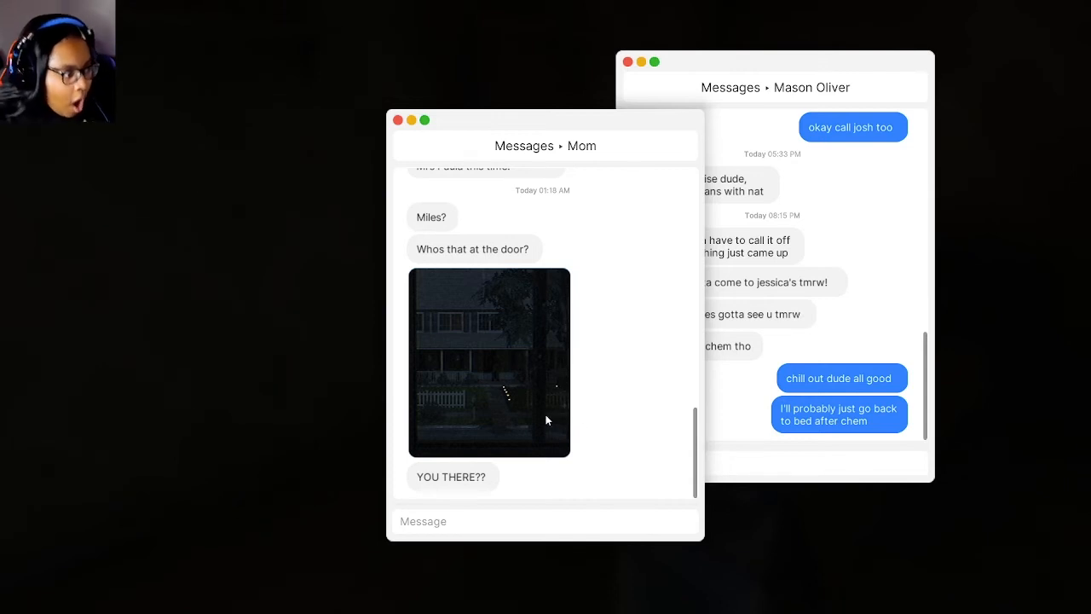
mouse_move(548, 418)
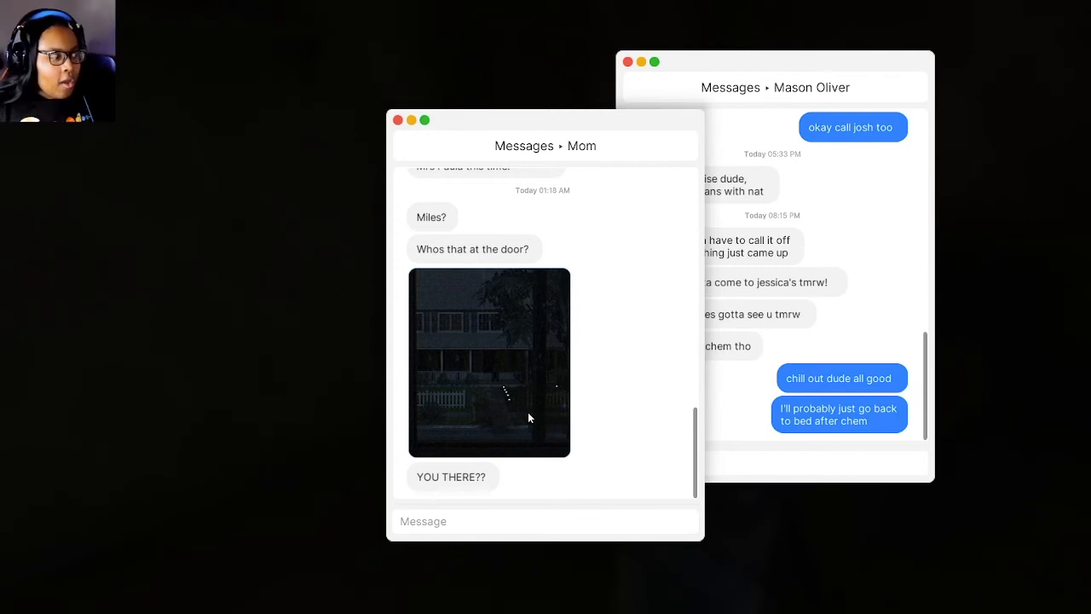
mouse_move(457, 445)
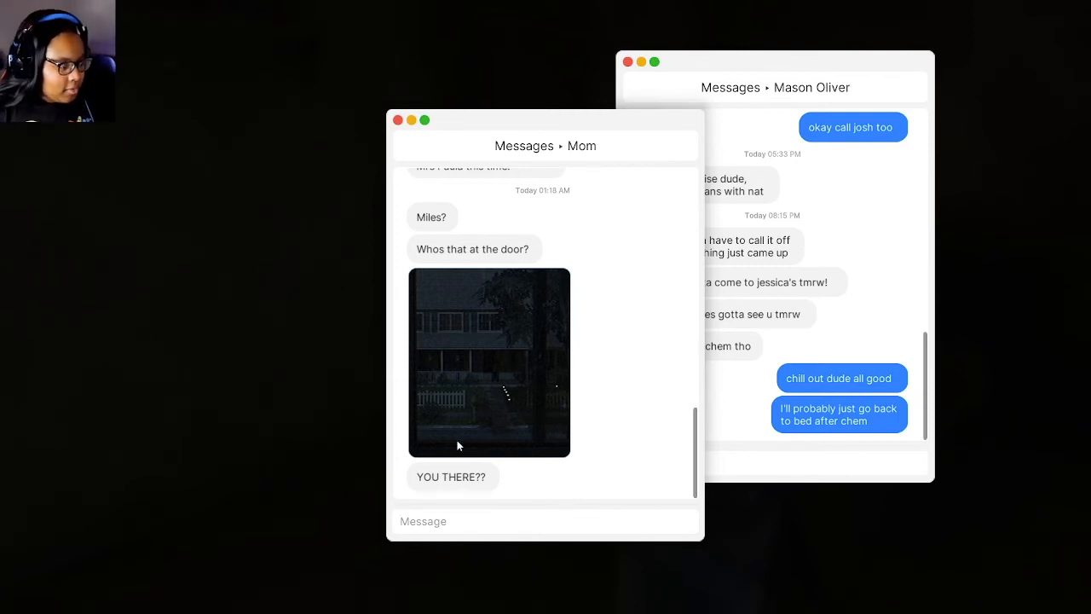
- Type 'hello' into the reply box of Mom's conversation
type("hello")
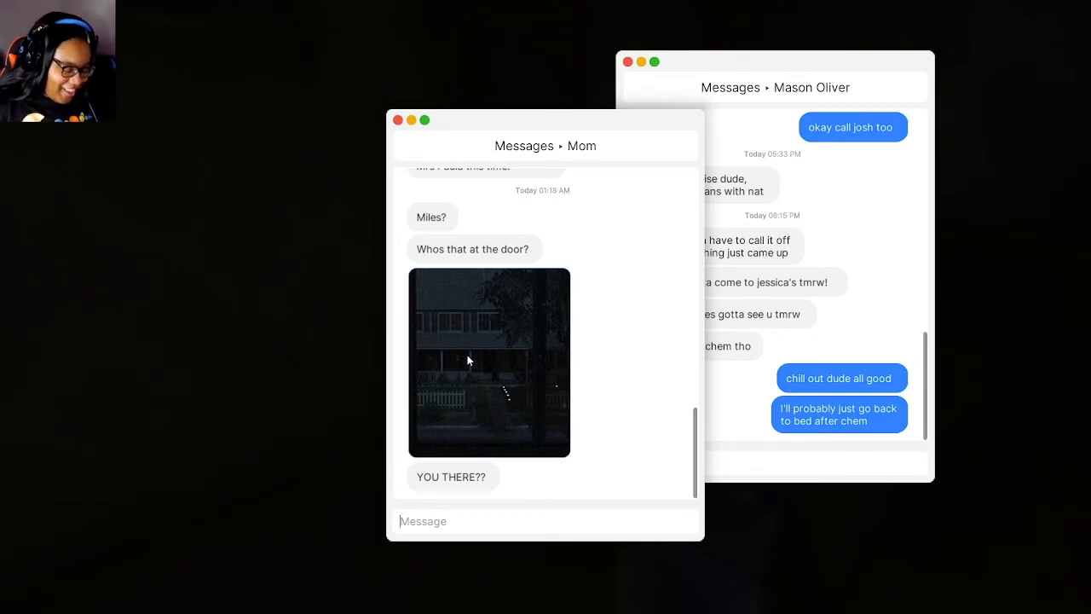
mouse_move(379, 103)
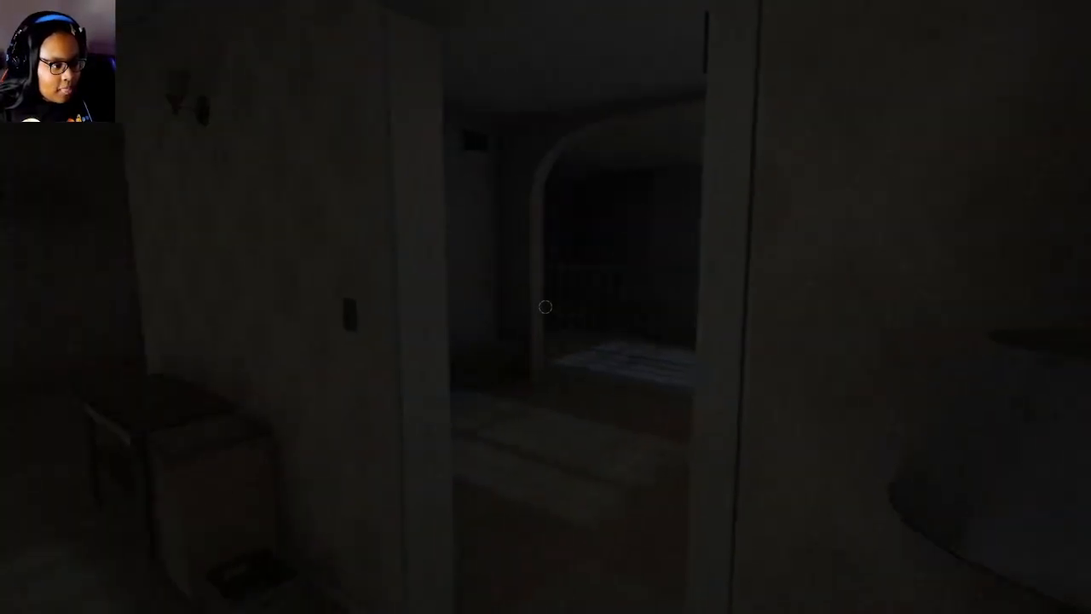
mouse_move(546, 306)
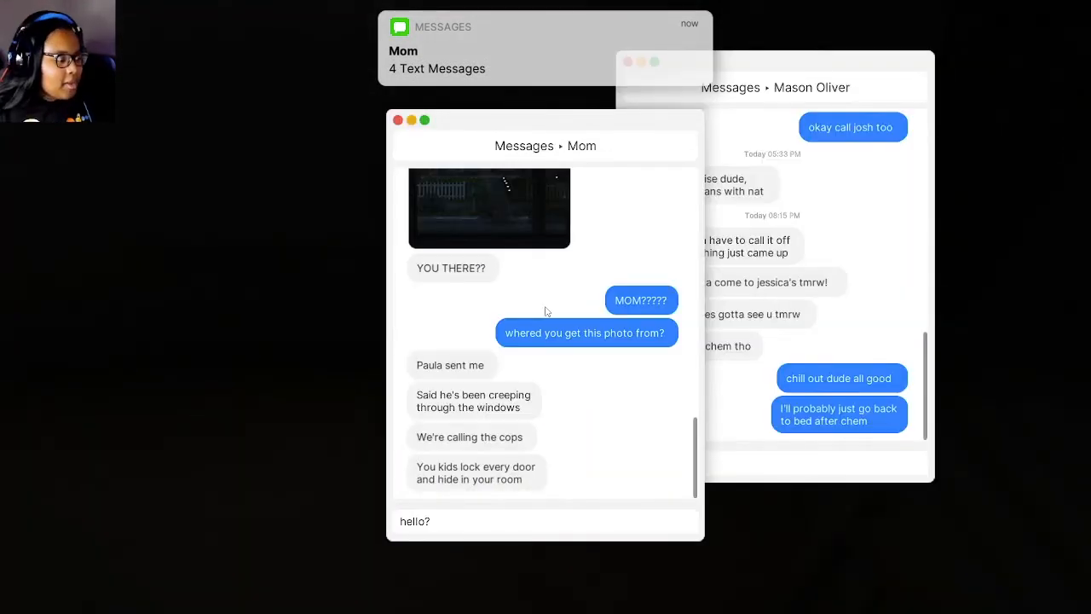
mouse_move(549, 341)
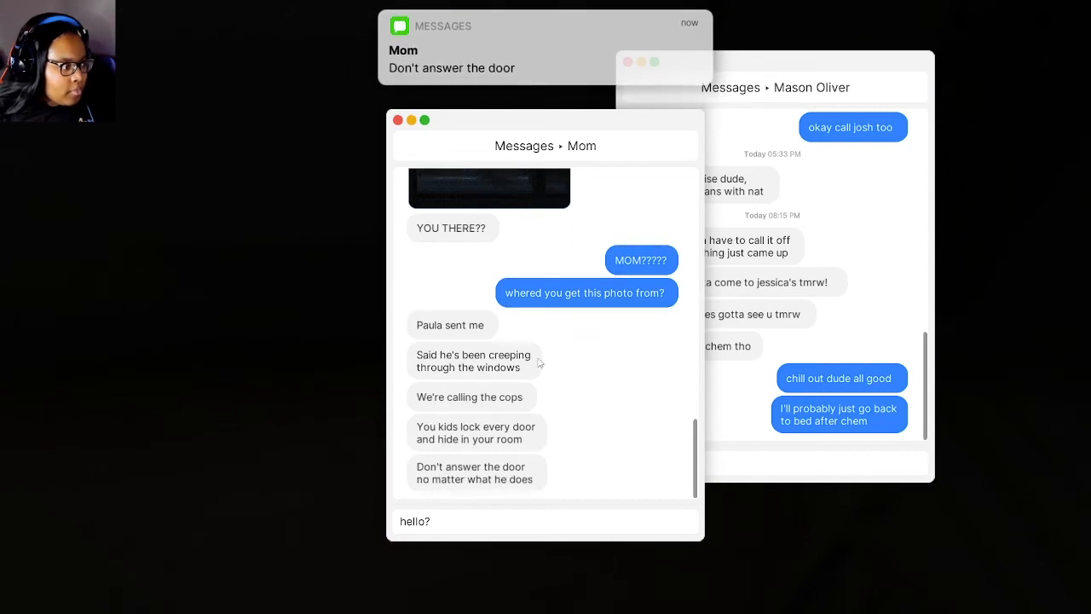
- Scroll Mom's chat to read that Paula sent the photo and cops are coming
scroll("up", 3)
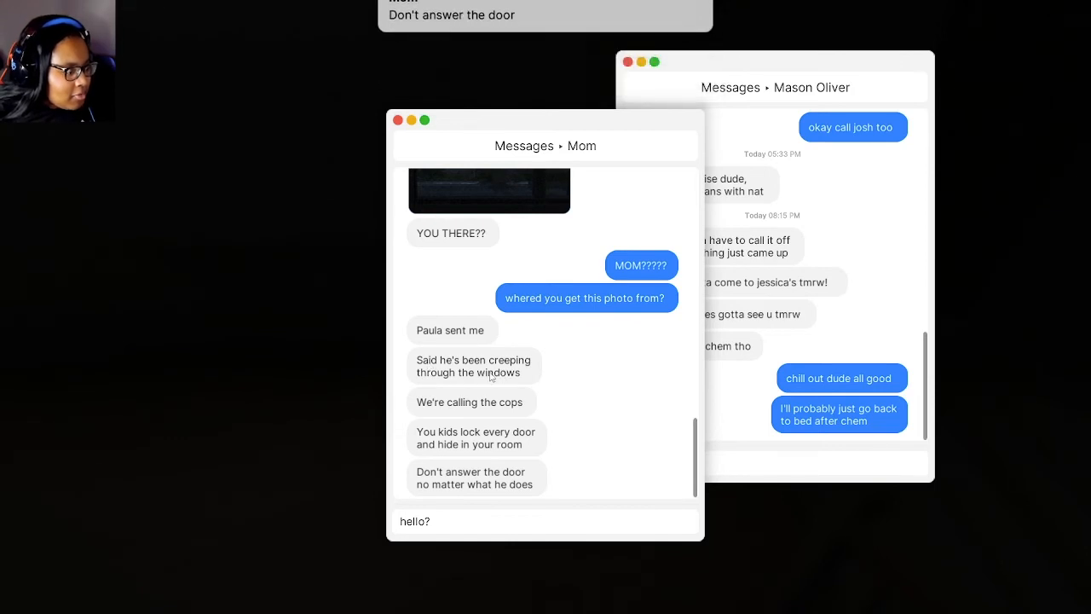
mouse_move(526, 416)
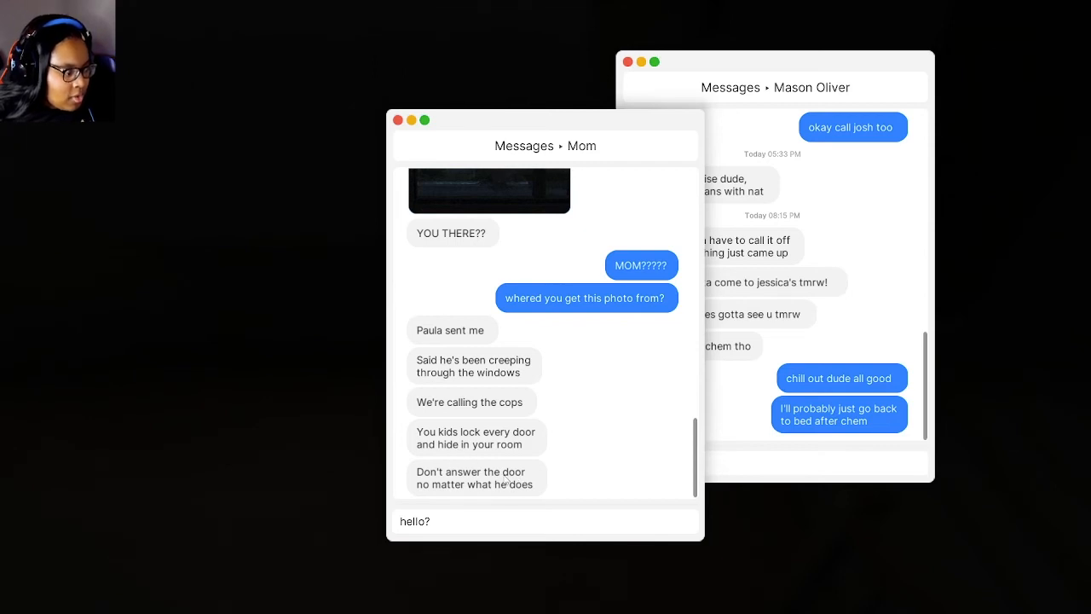
mouse_move(437, 526)
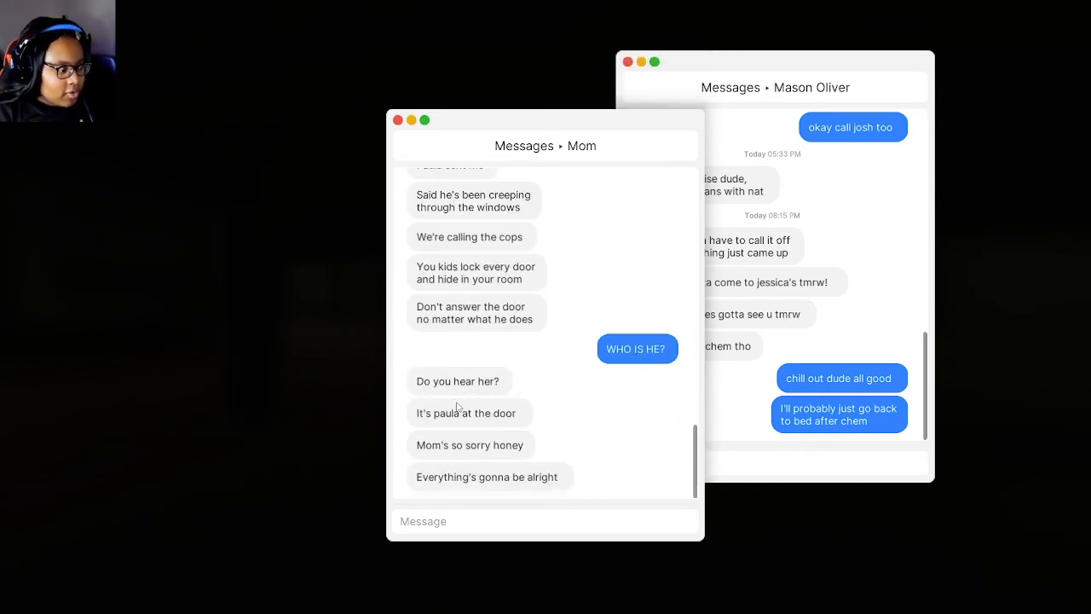
mouse_move(475, 457)
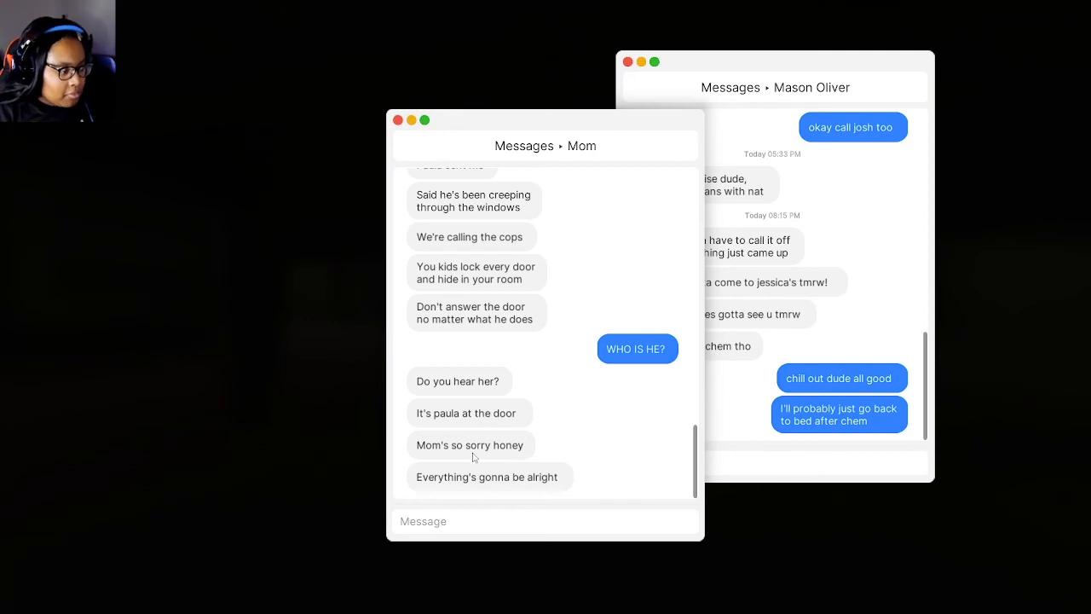
mouse_move(480, 480)
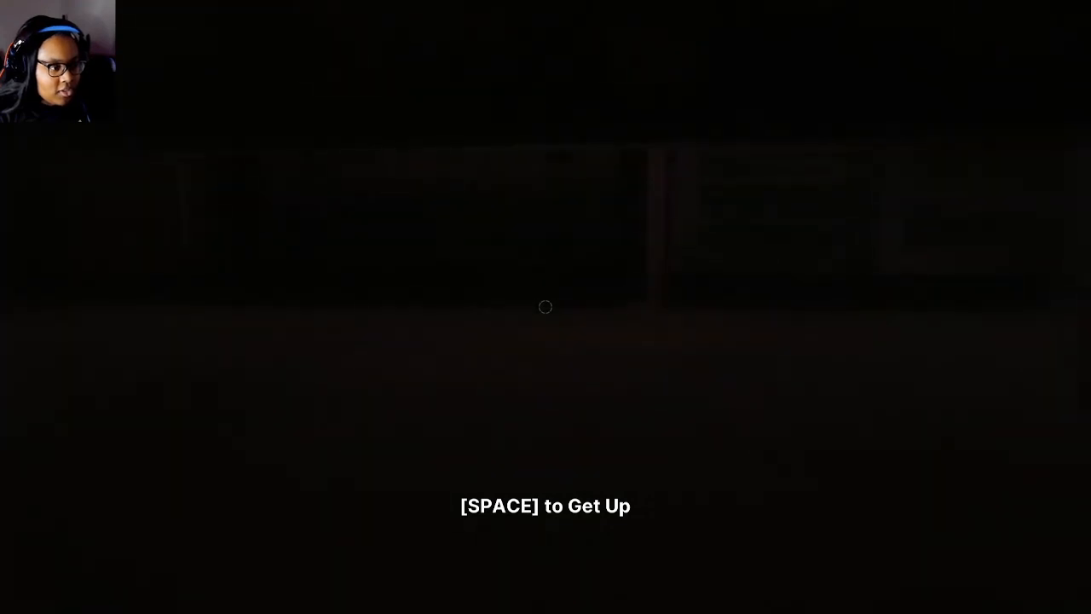
- Get back up in the dim stairwell as the 'a game by rayll' credit appears
key("space")
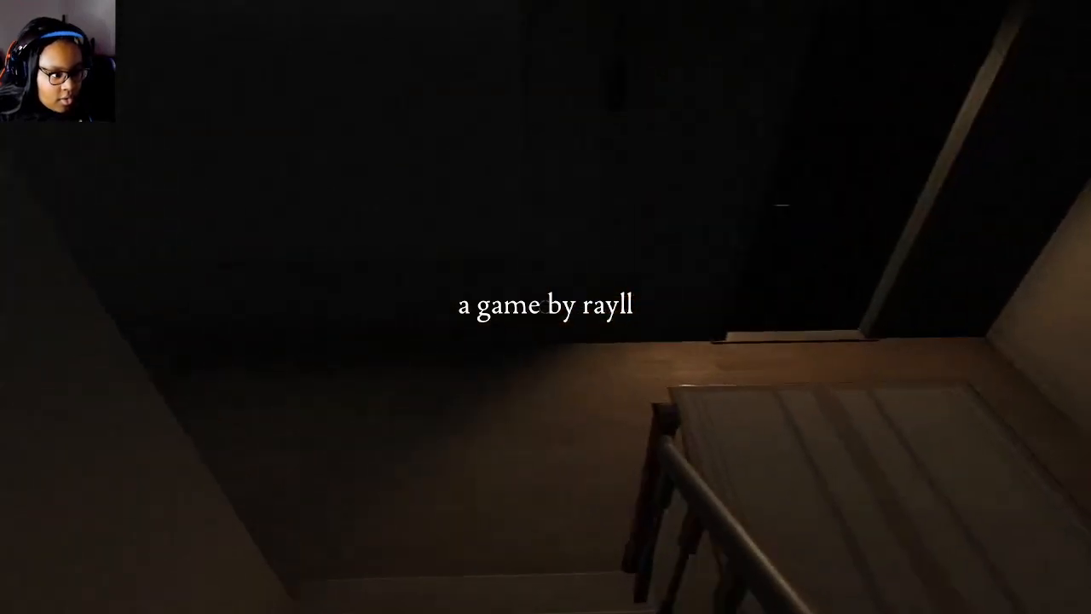
mouse_move(545, 307)
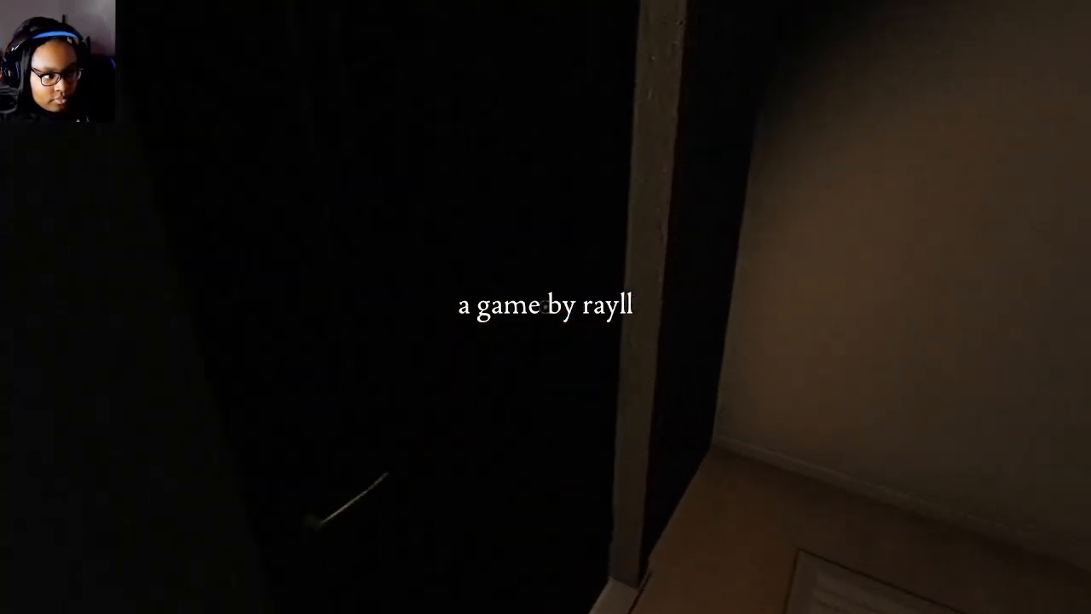